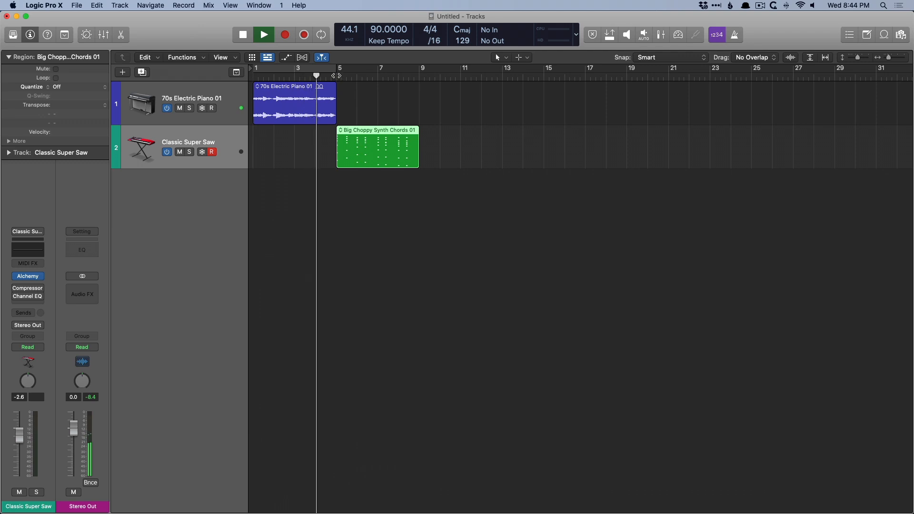
# - Stop and replay the arrangement, then turn on automation view for the tracks
pyautogui.click(263, 34)
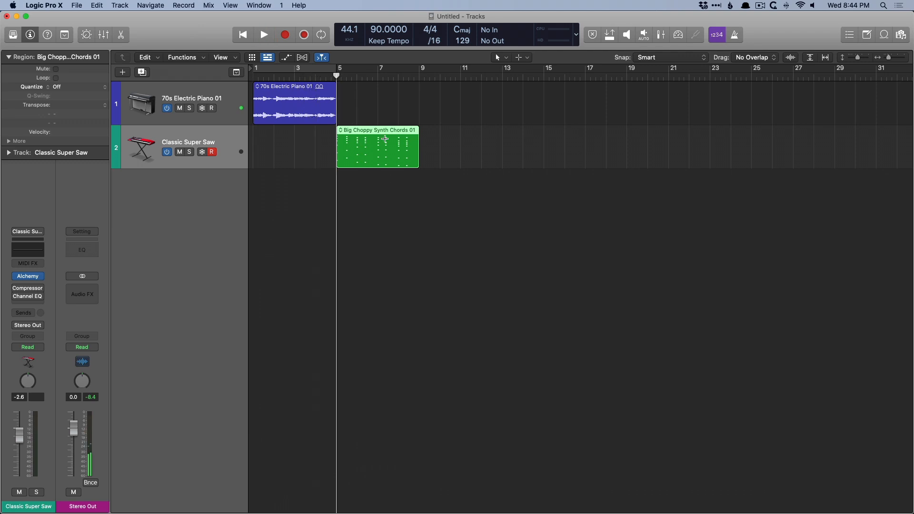
pyautogui.click(263, 34)
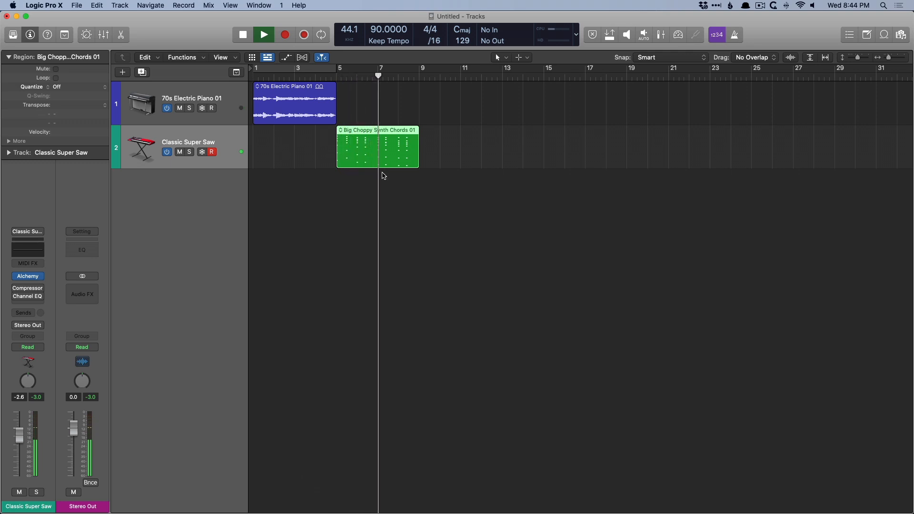
pyautogui.click(264, 35)
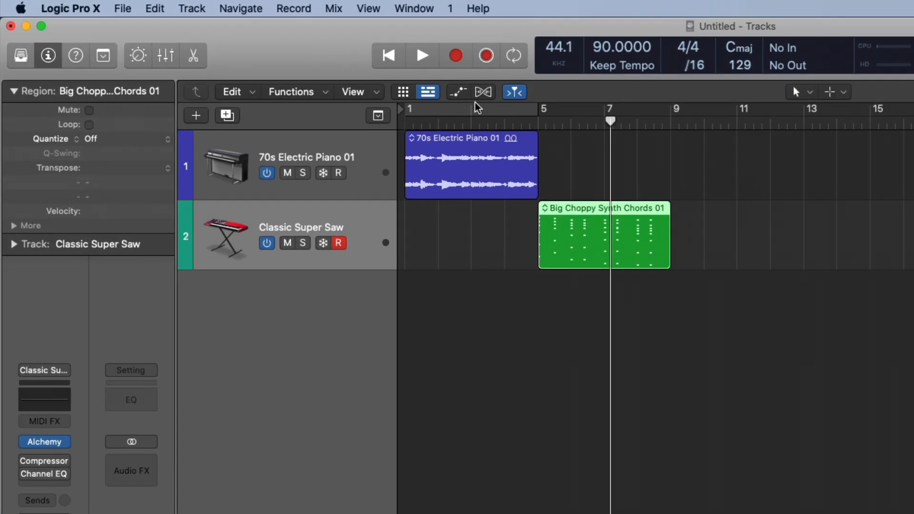
pyautogui.click(458, 92)
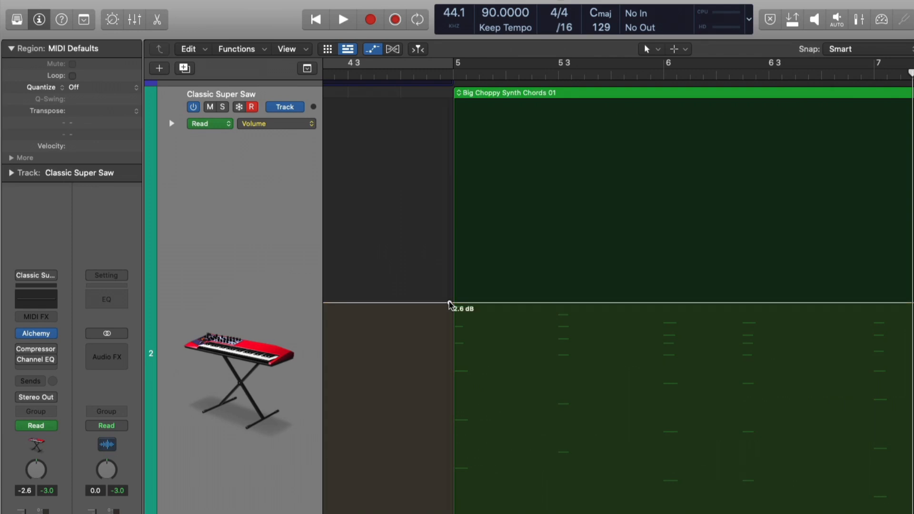
pyautogui.moveTo(546, 337)
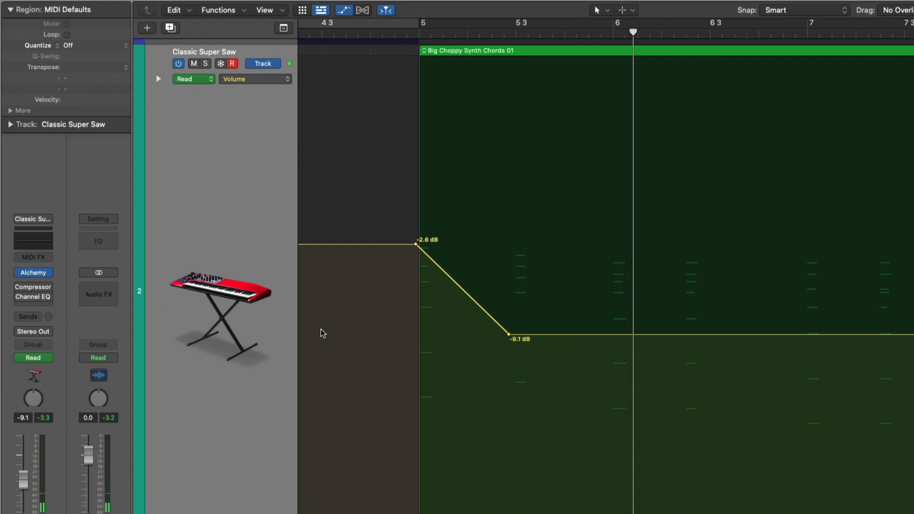
# - Assign the Pencil Tool as the alternate tool from the workspace tool menu
pyautogui.rightClick(320, 333)
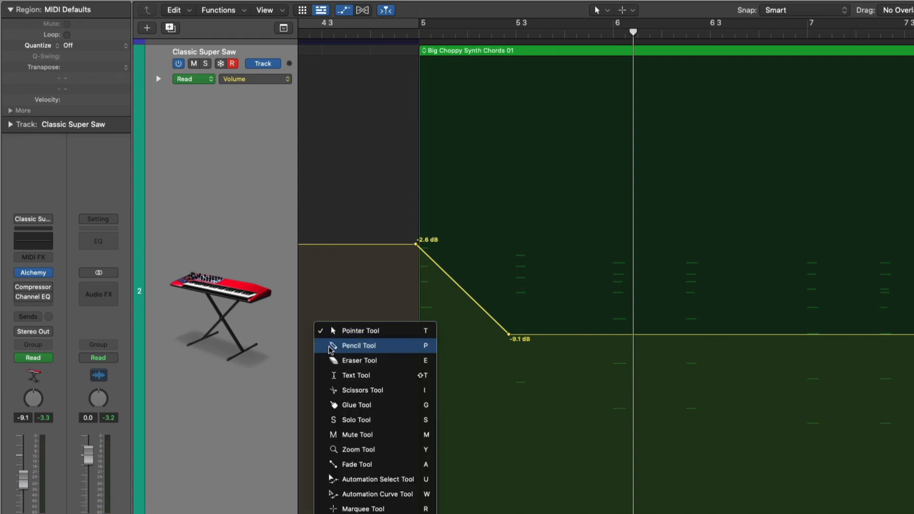
pyautogui.click(359, 345)
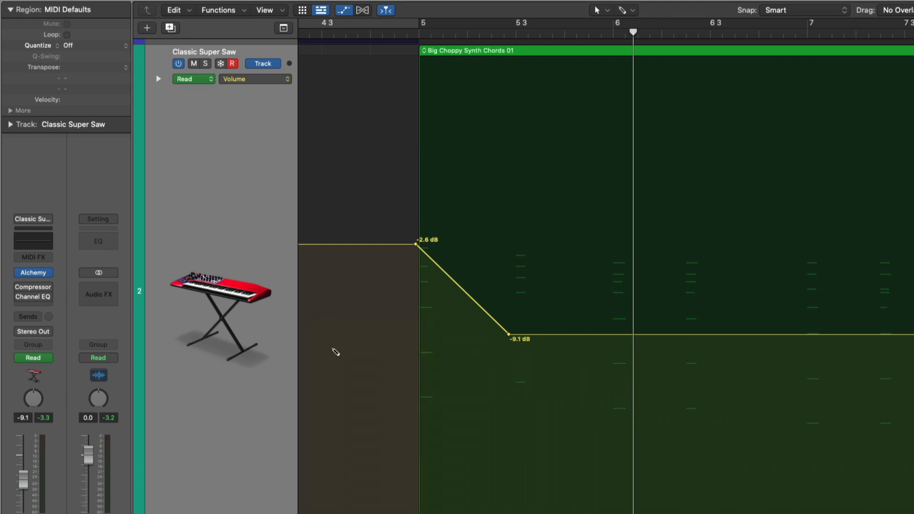
pyautogui.click(597, 10)
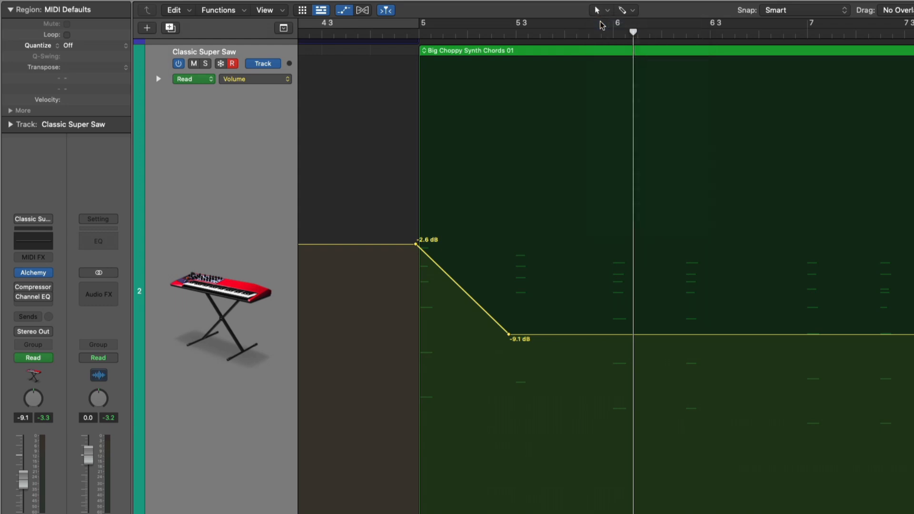
pyautogui.click(627, 10)
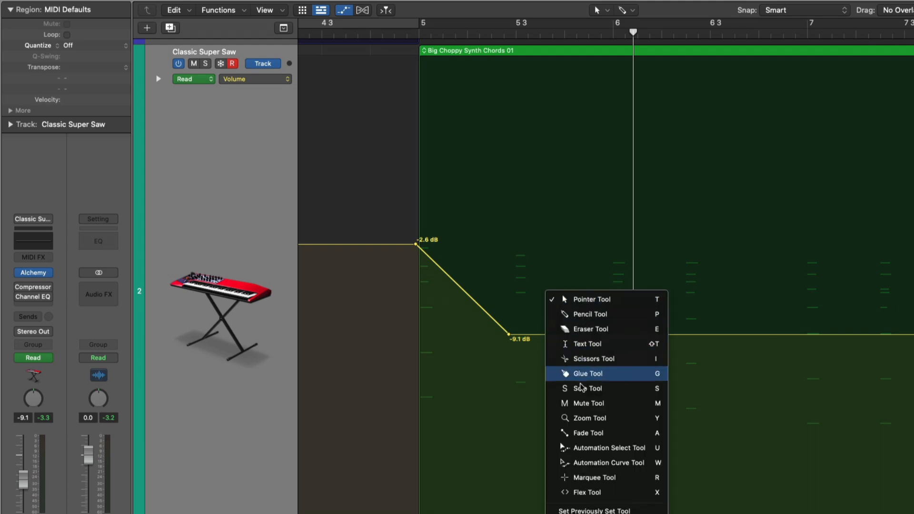
# - Change the alternate tool and add volume nodes dipping to -16.7 dB, back to -9.1 dB
pyautogui.click(594, 477)
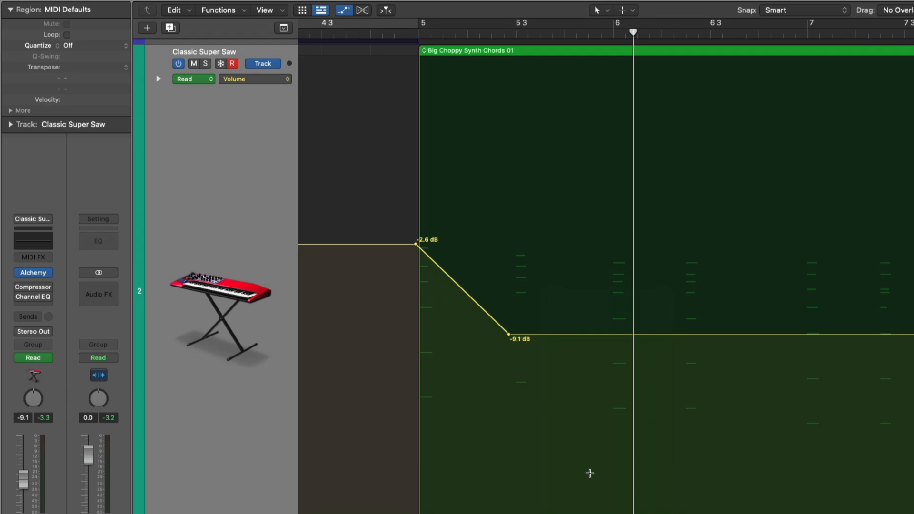
pyautogui.click(670, 341)
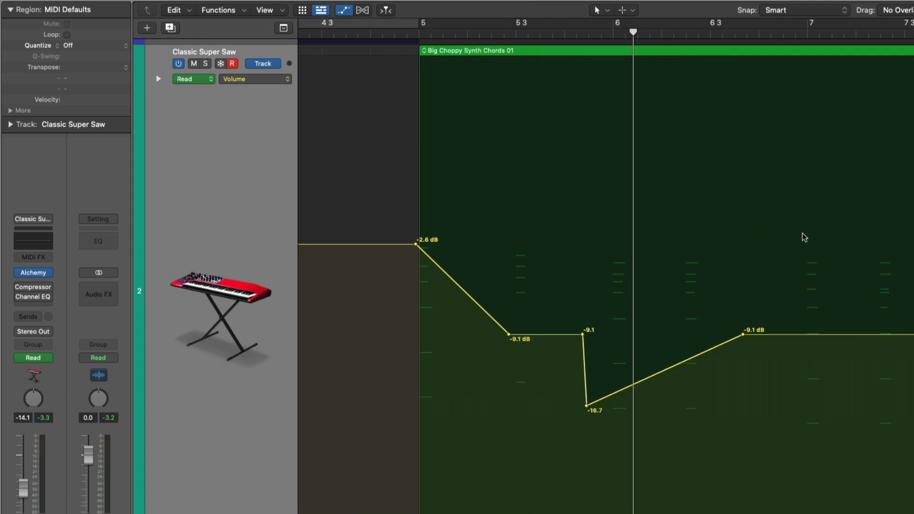
pyautogui.click(374, 243)
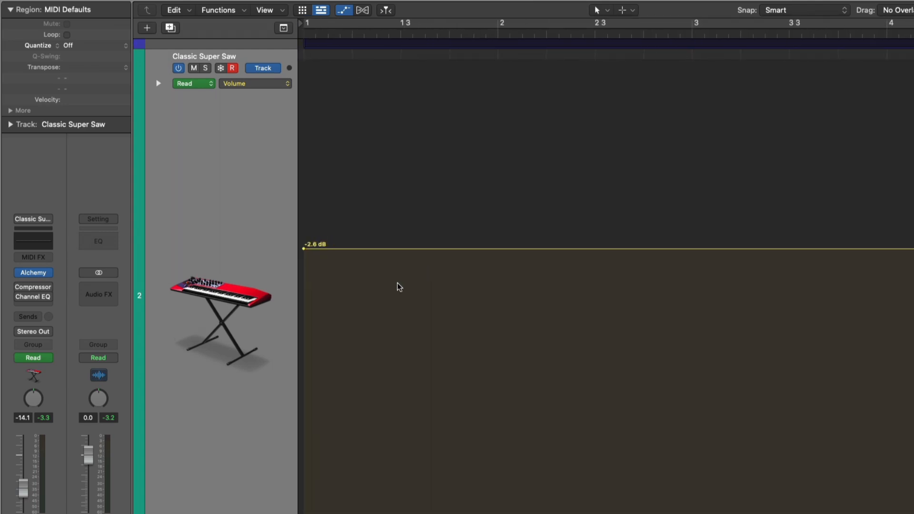
# - Scroll the arrangement right to view the Classic Super Saw volume automation
pyautogui.hscroll(3)
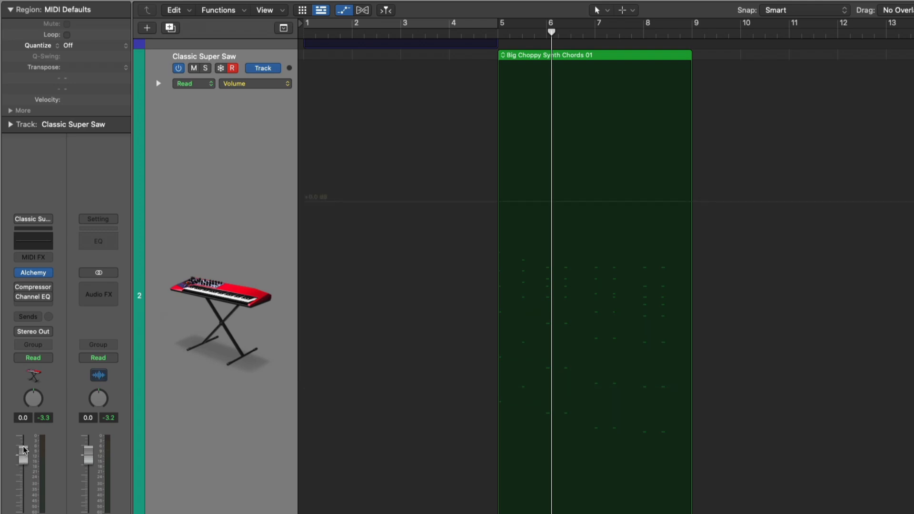
# - Set the Classic Super Saw channel strip automation mode to Touch
pyautogui.click(33, 358)
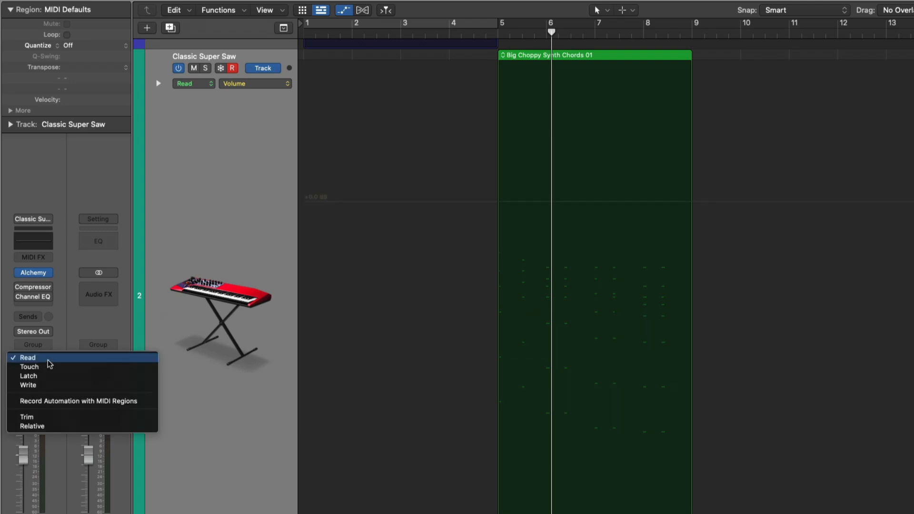
pyautogui.moveTo(45, 371)
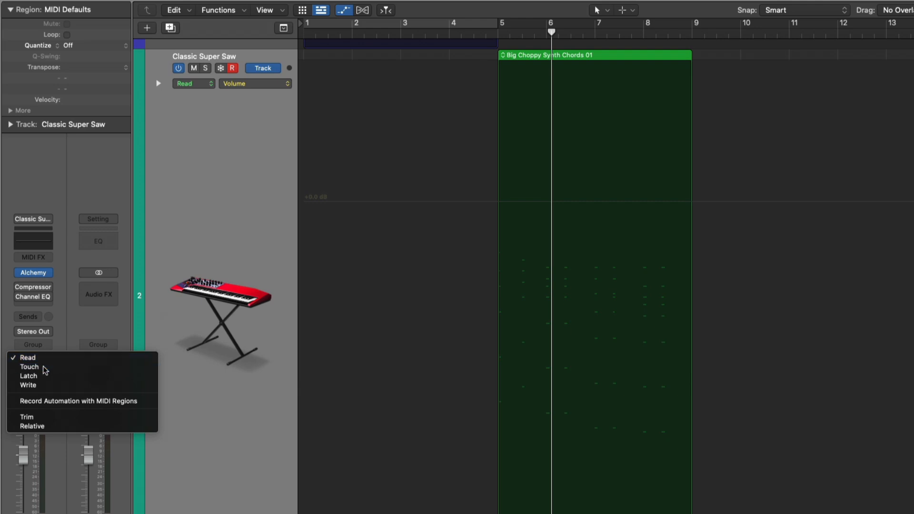
pyautogui.click(29, 367)
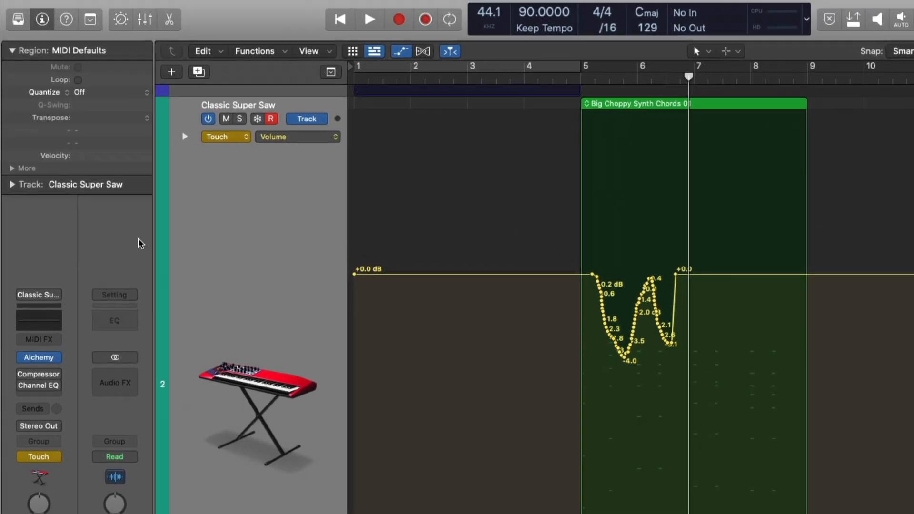
pyautogui.click(295, 137)
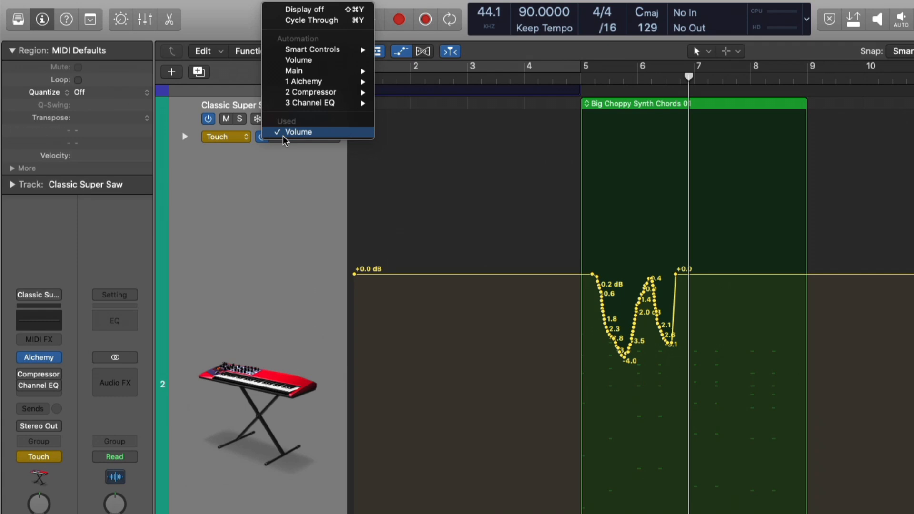
pyautogui.moveTo(324, 41)
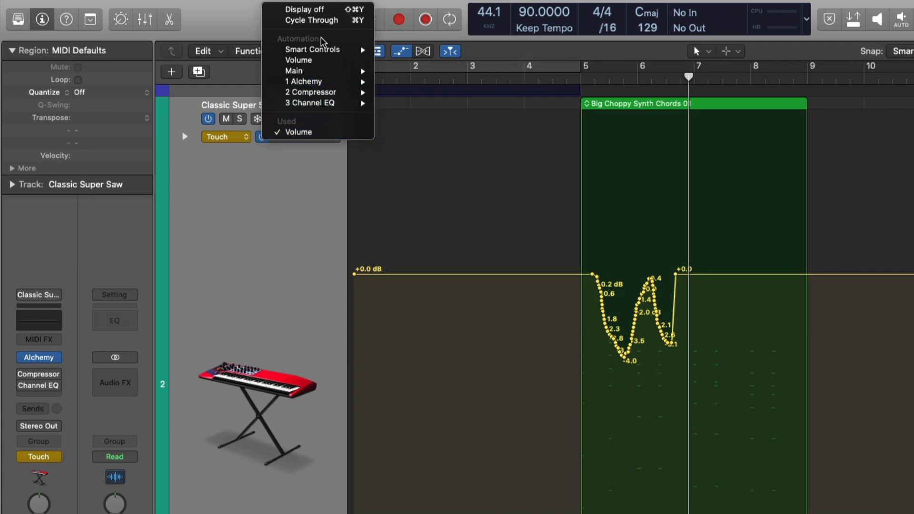
pyautogui.moveTo(314, 60)
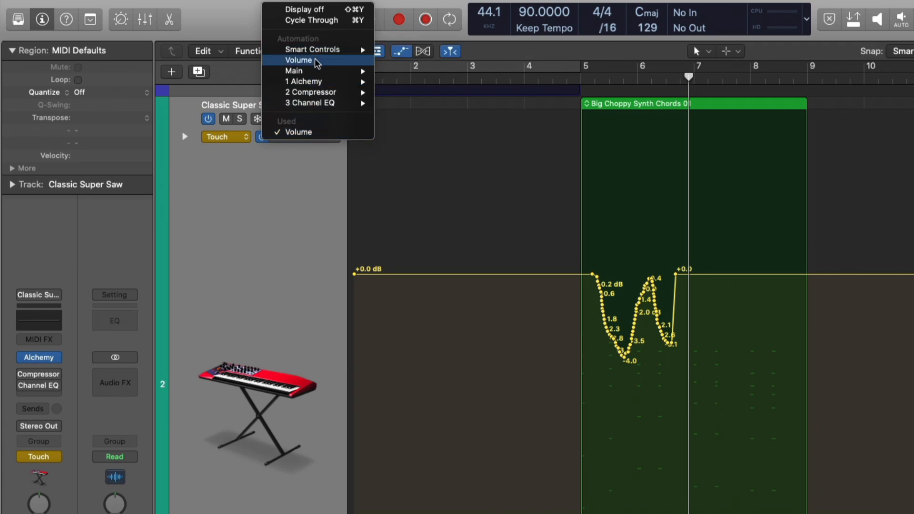
pyautogui.moveTo(294, 71)
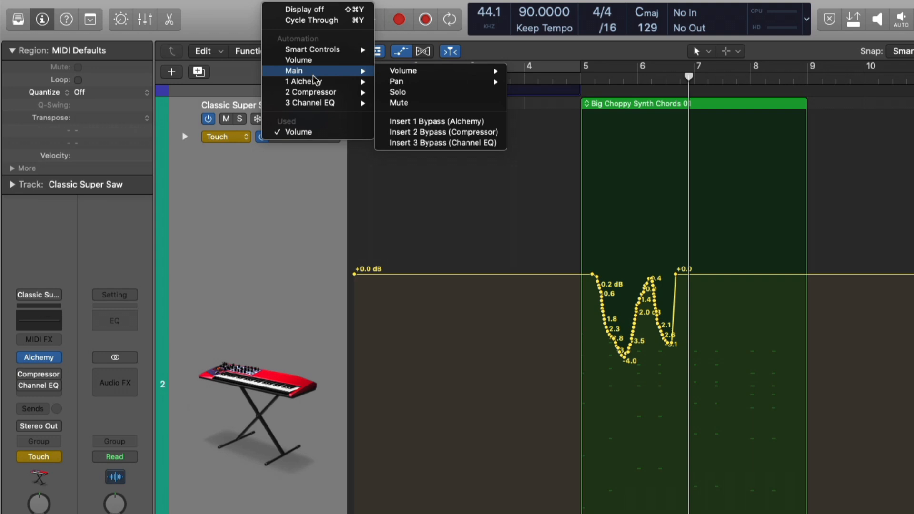
pyautogui.moveTo(302, 81)
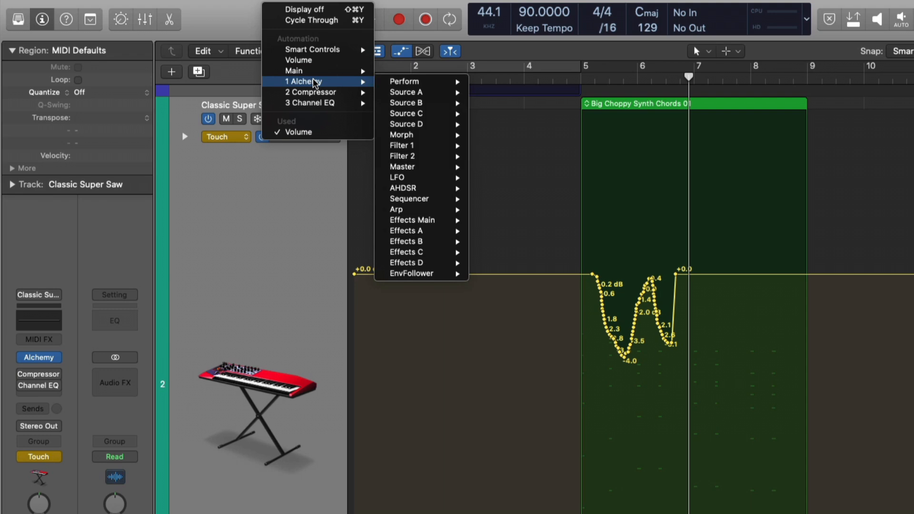
pyautogui.moveTo(310, 92)
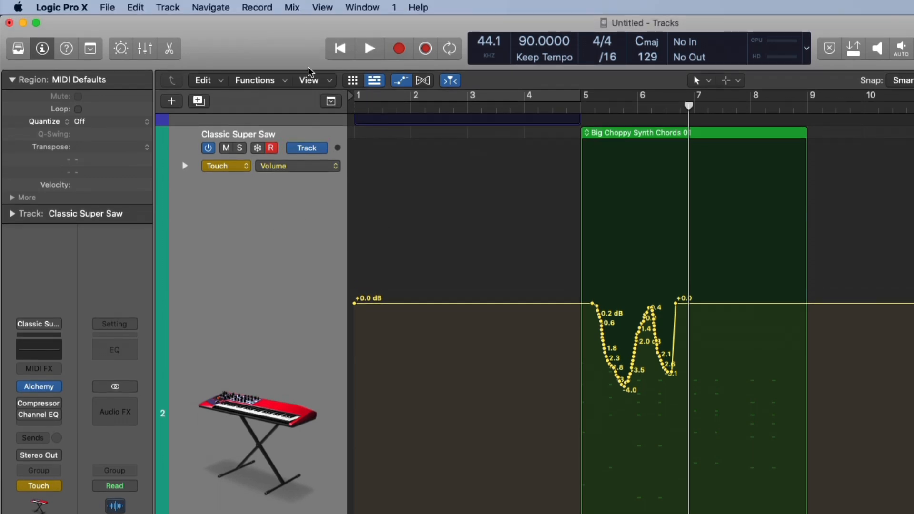
# - Open the synth's quick controls, adjust reverb, and show a Compressor parameter in the lane
pyautogui.click(291, 7)
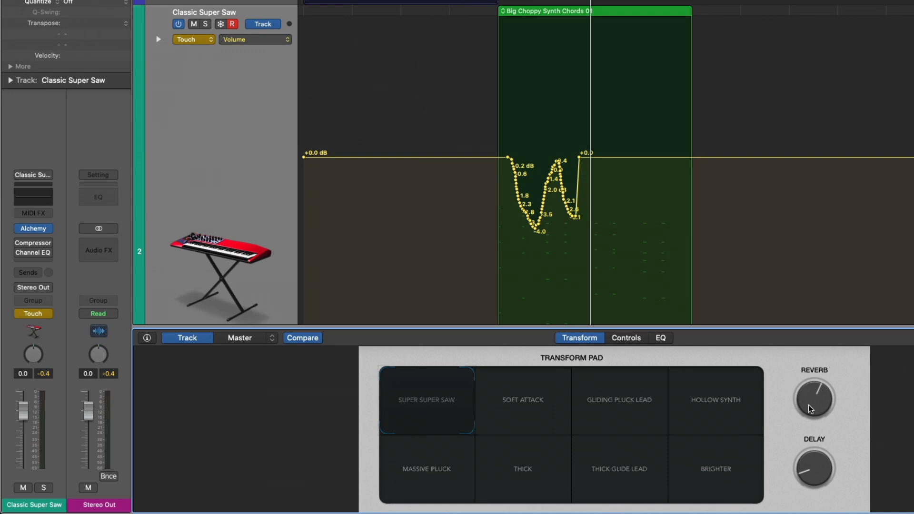
pyautogui.moveTo(307, 98)
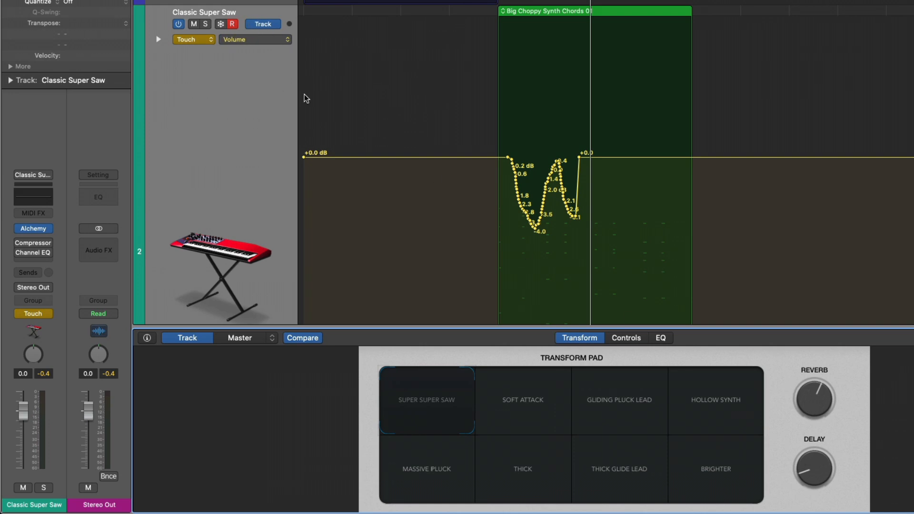
pyautogui.moveTo(819, 413)
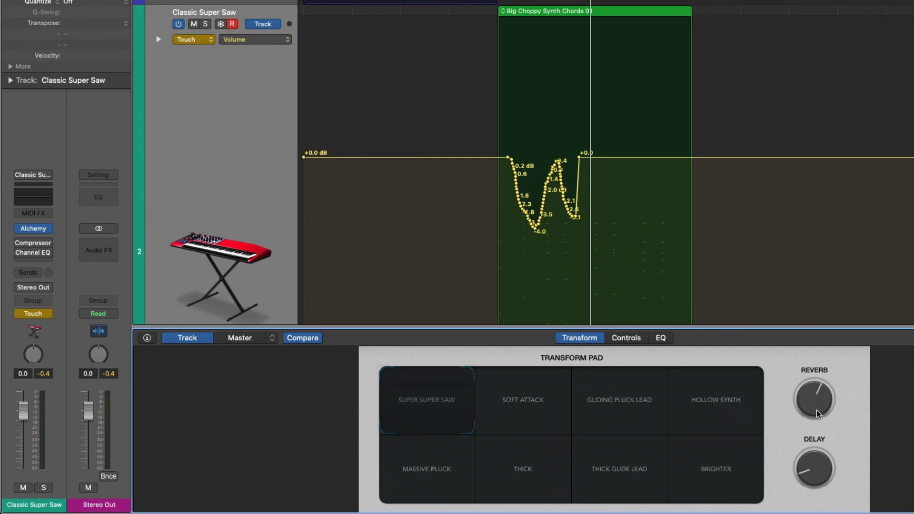
pyautogui.click(255, 39)
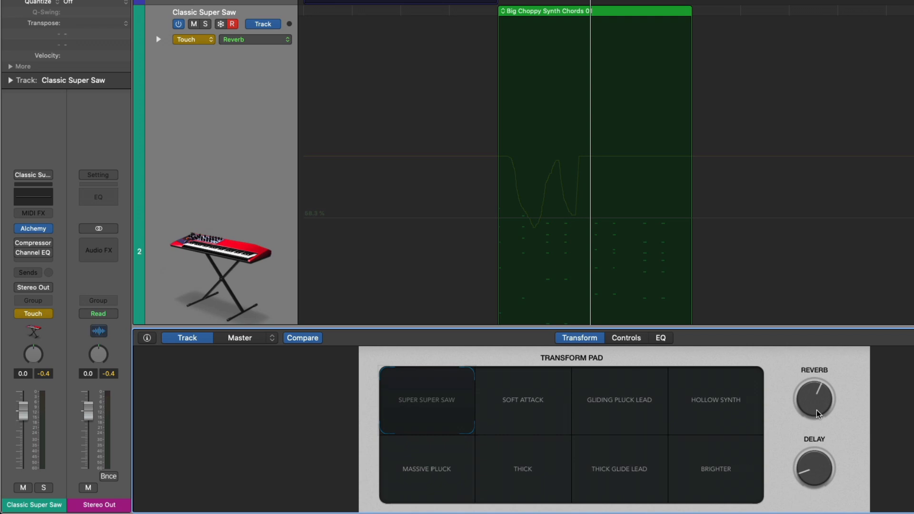
pyautogui.click(32, 246)
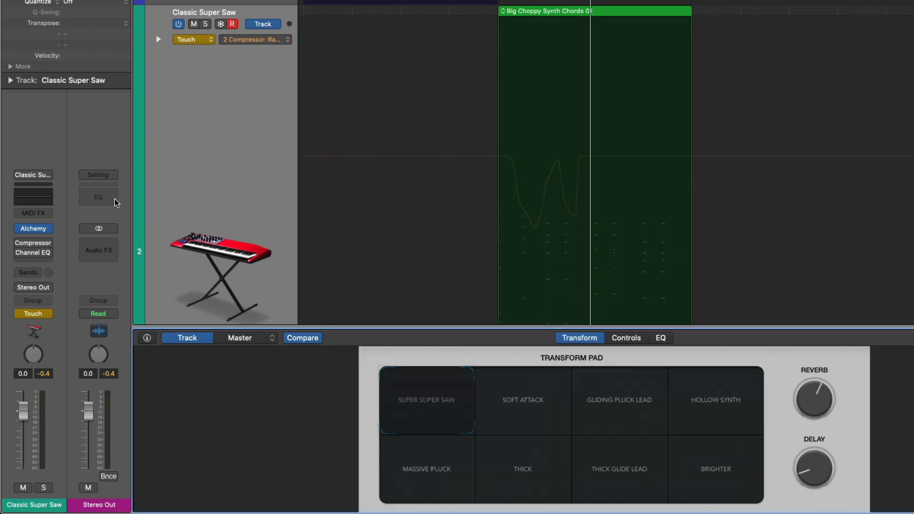
# - Switch the track header automation toggle from Track to Region
pyautogui.click(189, 39)
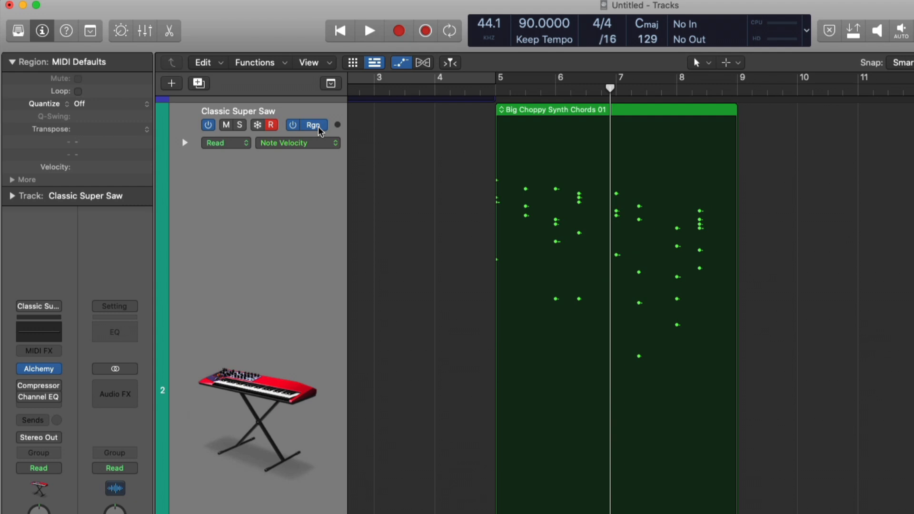
pyautogui.moveTo(308, 124)
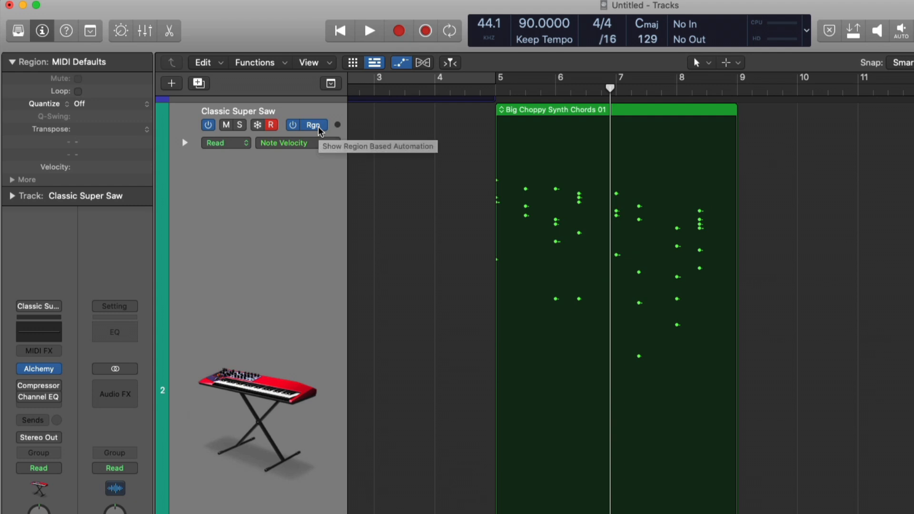
# - Activate region automation and open the Note Velocity parameter pop-up menu
pyautogui.click(306, 125)
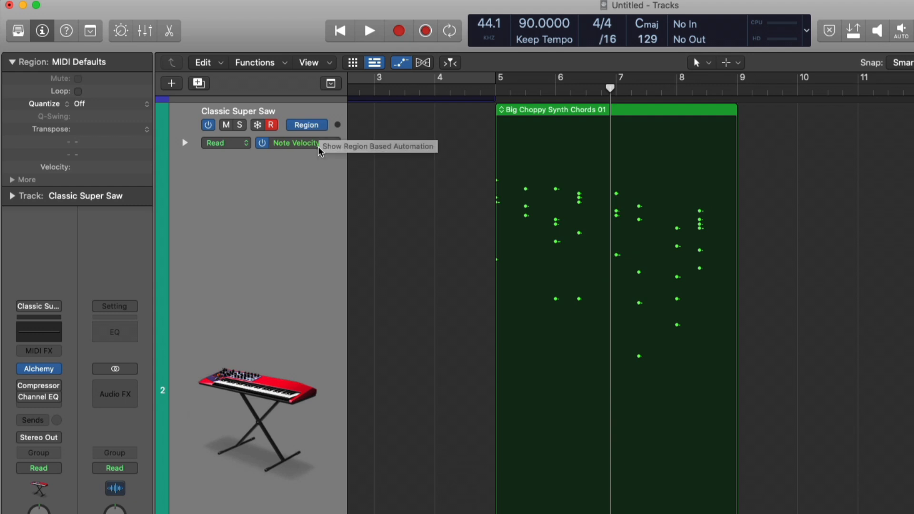
pyautogui.click(294, 143)
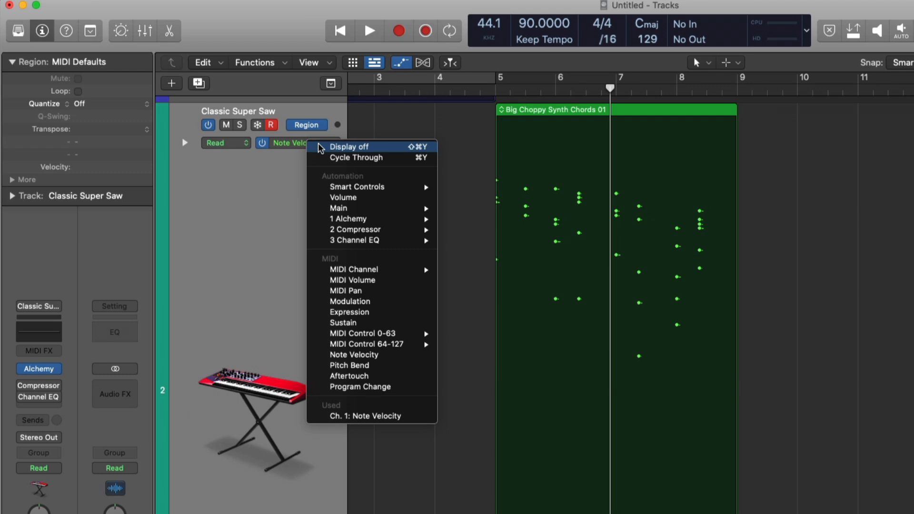
pyautogui.moveTo(343, 323)
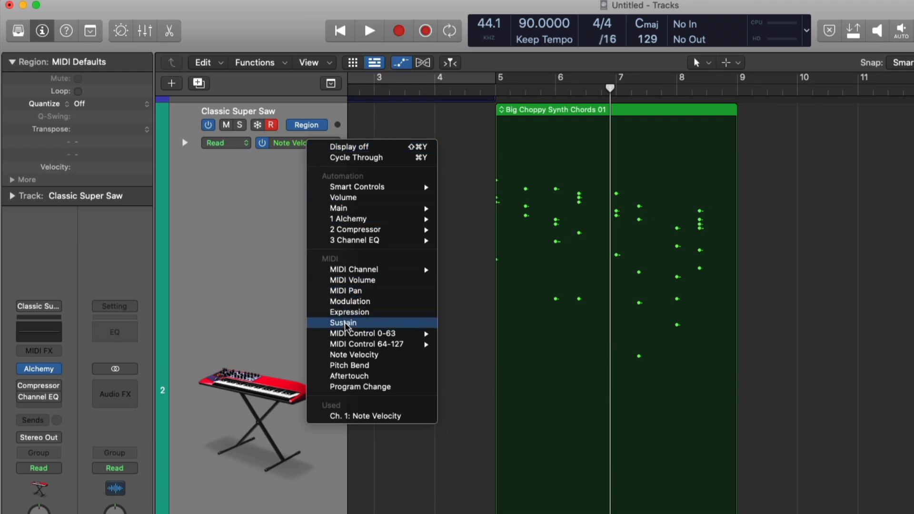
# - Choose Sustain as the region automation parameter for Big Choppy Synth Chords 01
pyautogui.click(343, 323)
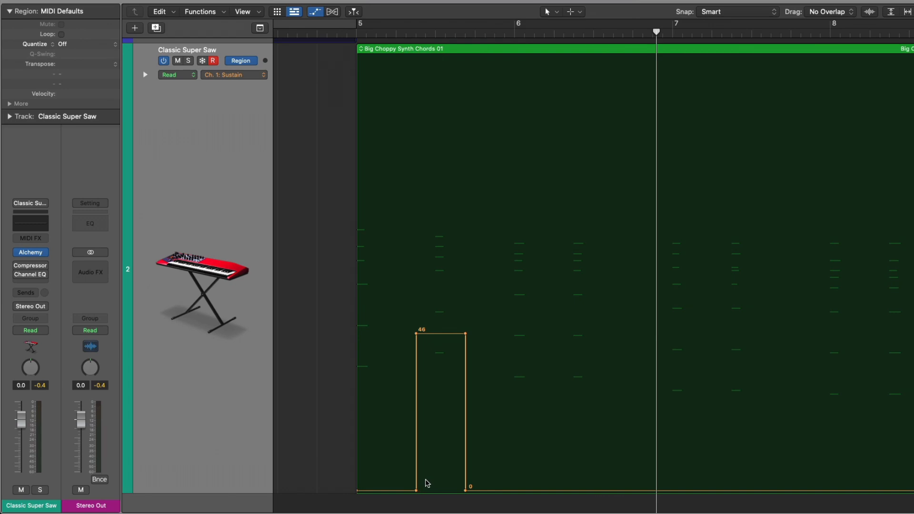
pyautogui.moveTo(309, 103)
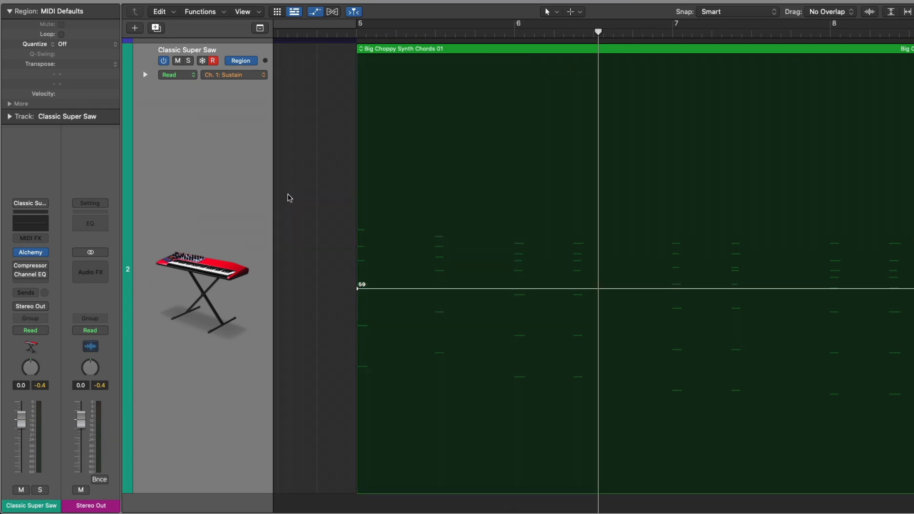
# - Choose 2 Compressor > Attack from the region automation parameter menu
pyautogui.click(233, 75)
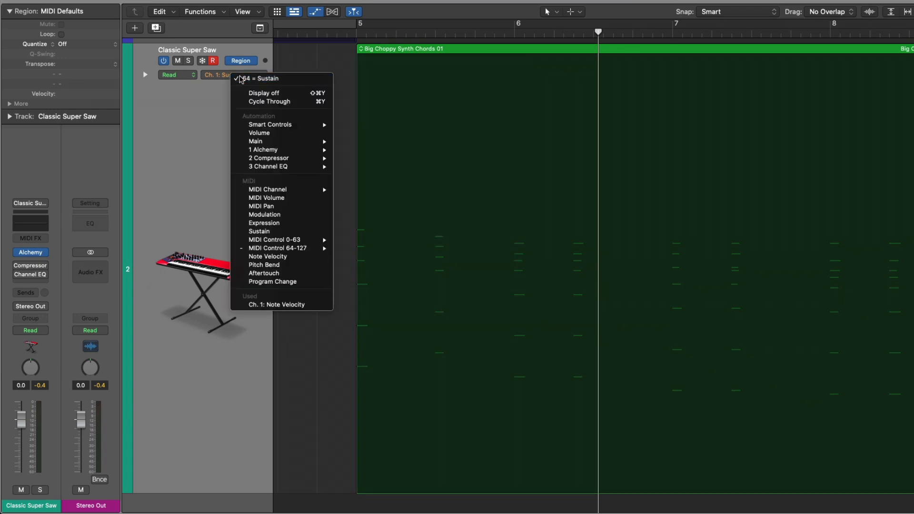
pyautogui.moveTo(268, 158)
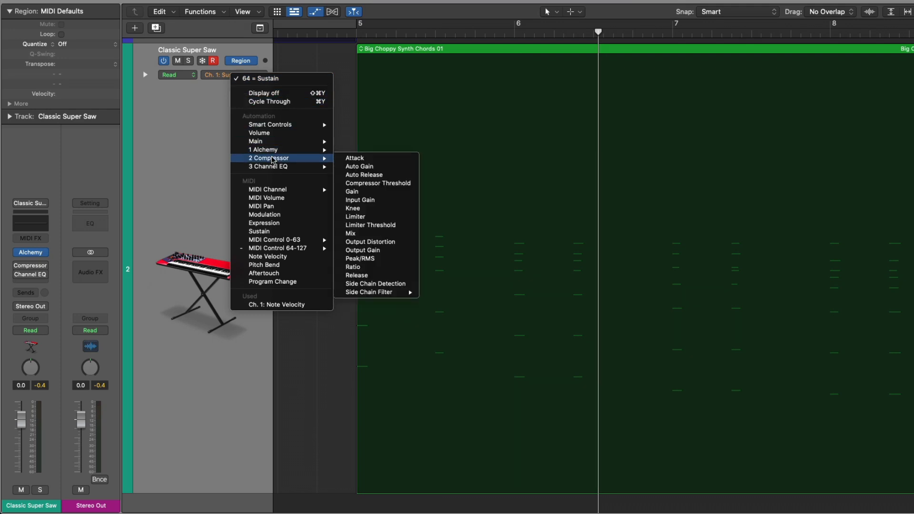
pyautogui.click(355, 158)
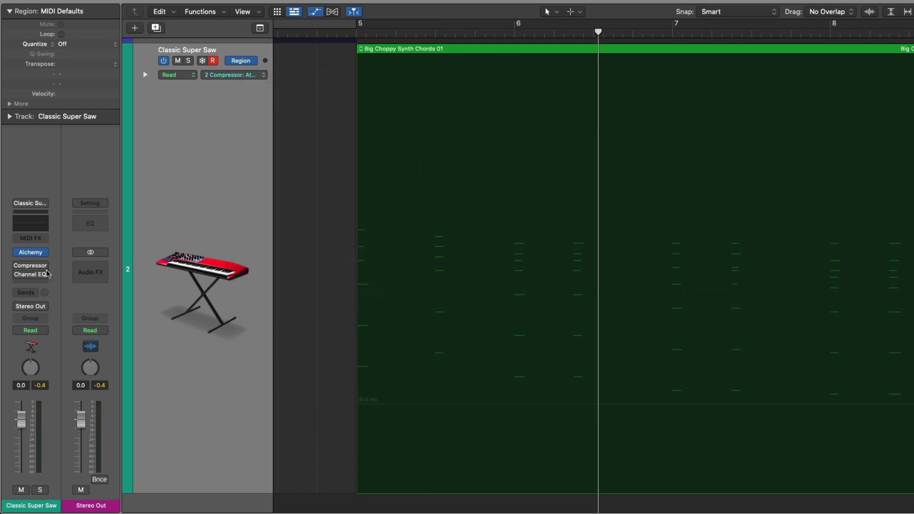
pyautogui.moveTo(410, 408)
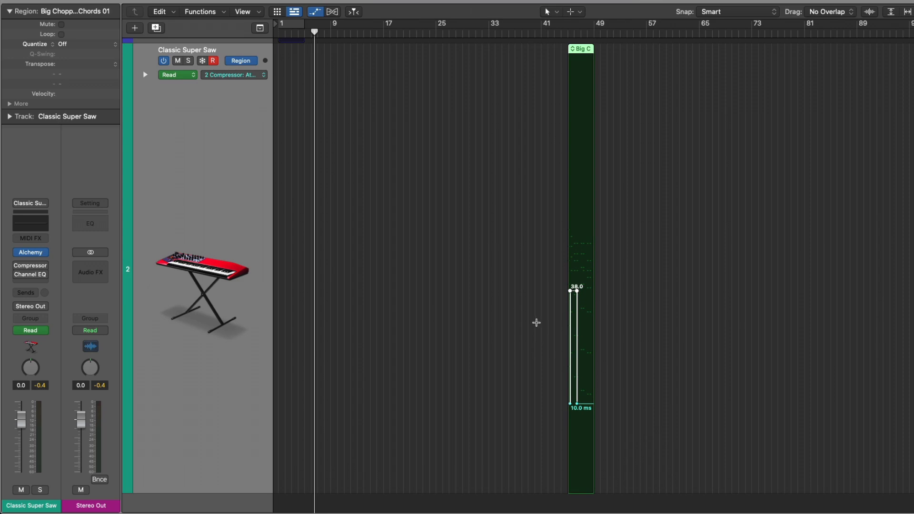
pyautogui.moveTo(246, 81)
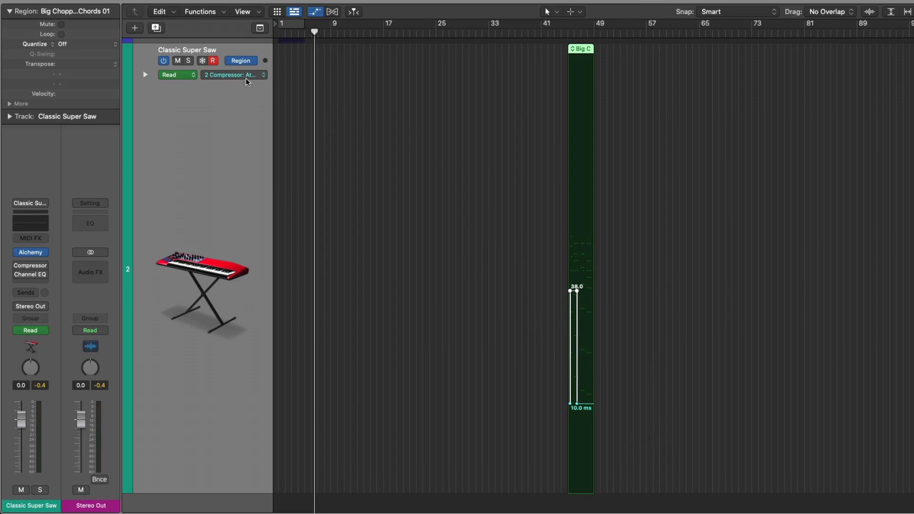
# - Show track automation, hide the lanes, and confirm that track automation moves with Big Choppy Synth Chords 01
pyautogui.click(234, 75)
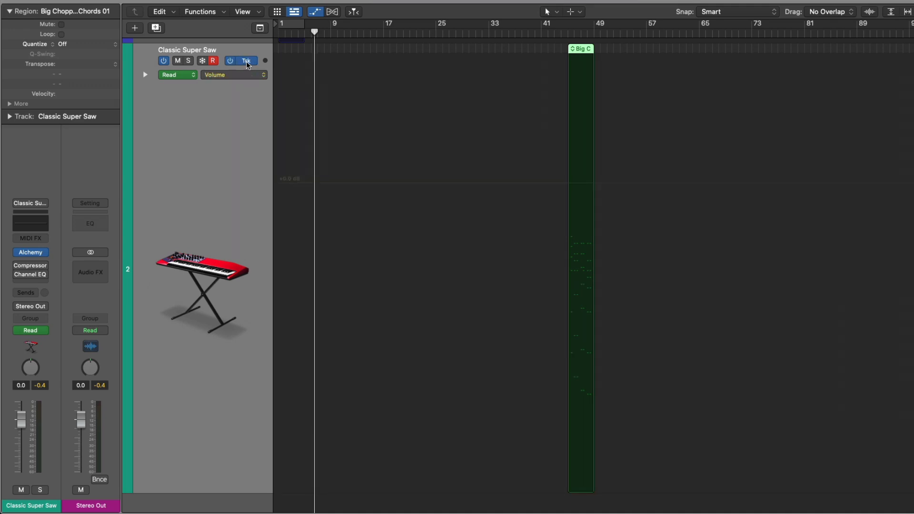
pyautogui.click(233, 75)
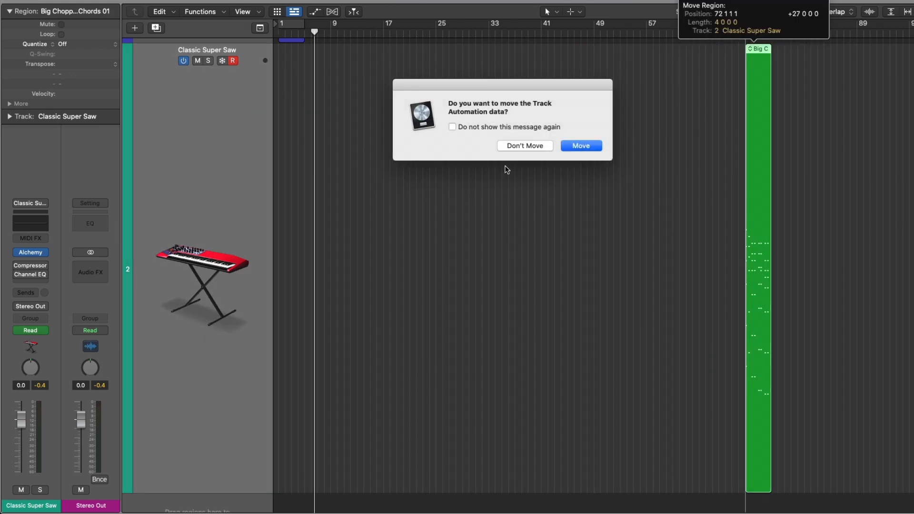
pyautogui.moveTo(545, 135)
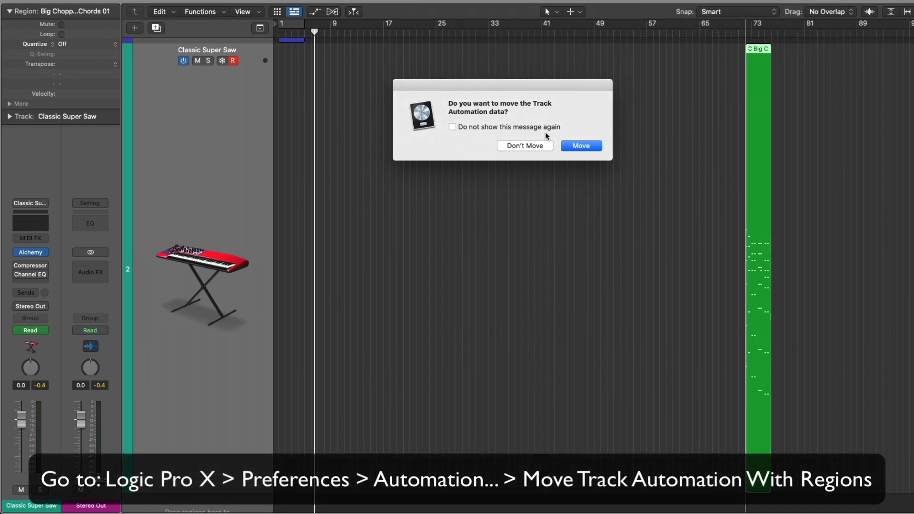
pyautogui.click(580, 145)
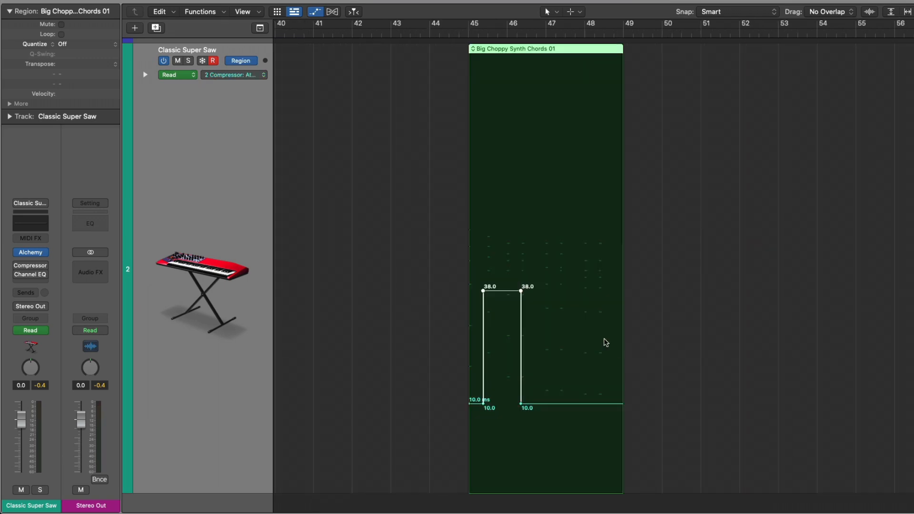
pyautogui.moveTo(519, 332)
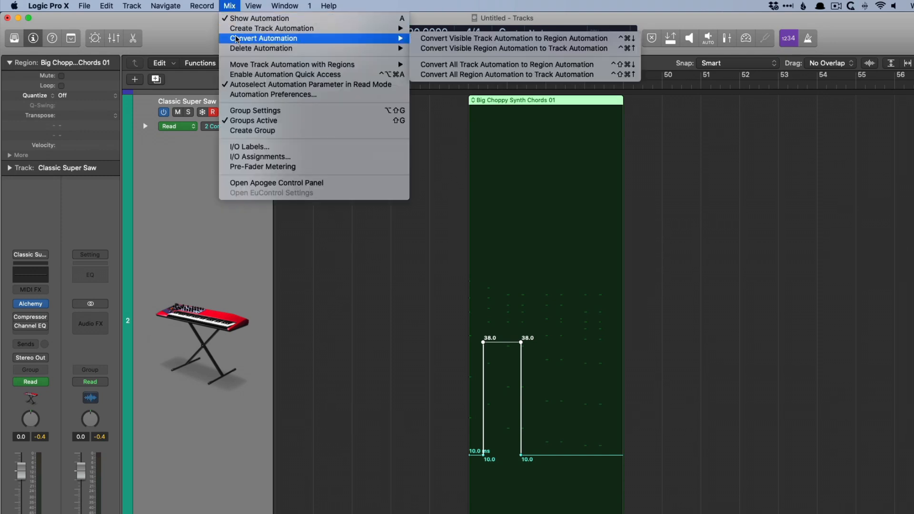
pyautogui.moveTo(513, 38)
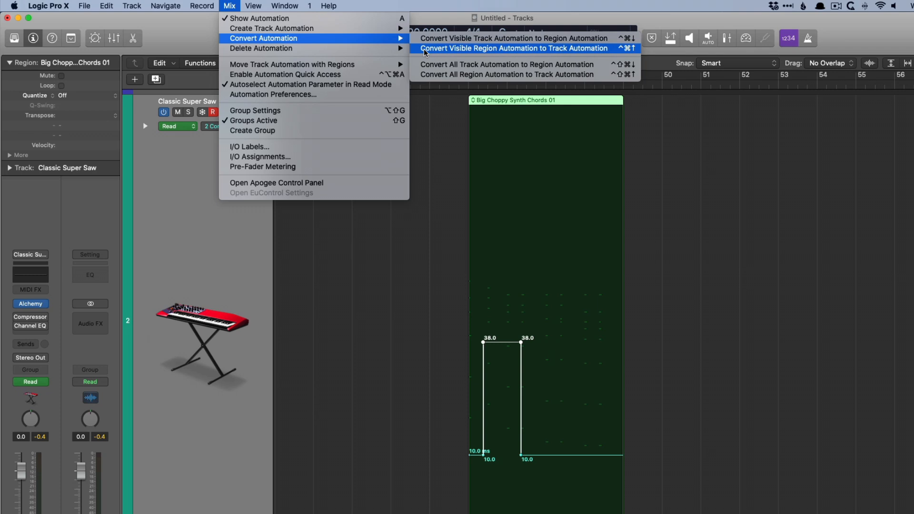
pyautogui.click(516, 49)
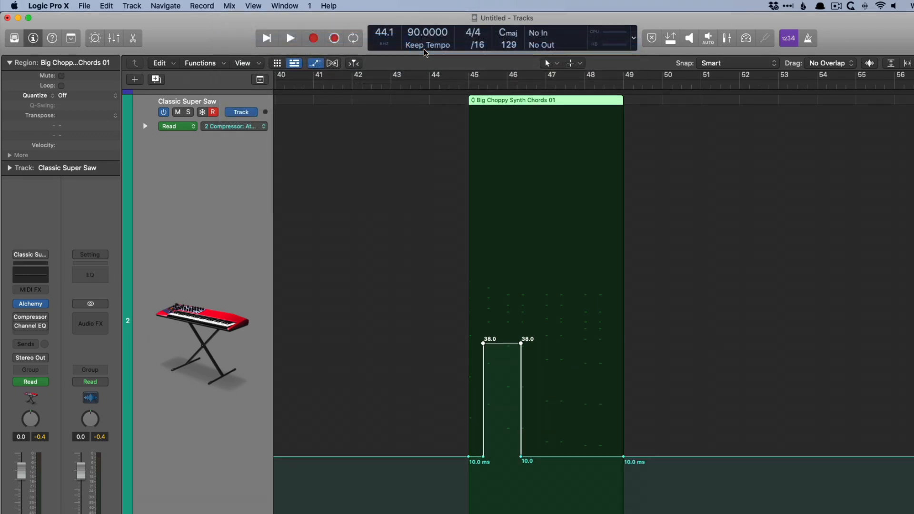
pyautogui.click(241, 112)
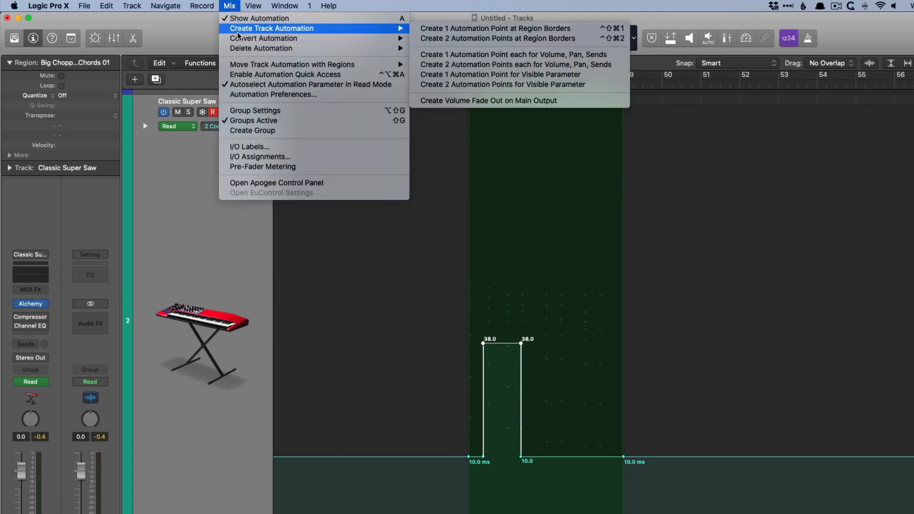
pyautogui.moveTo(263, 38)
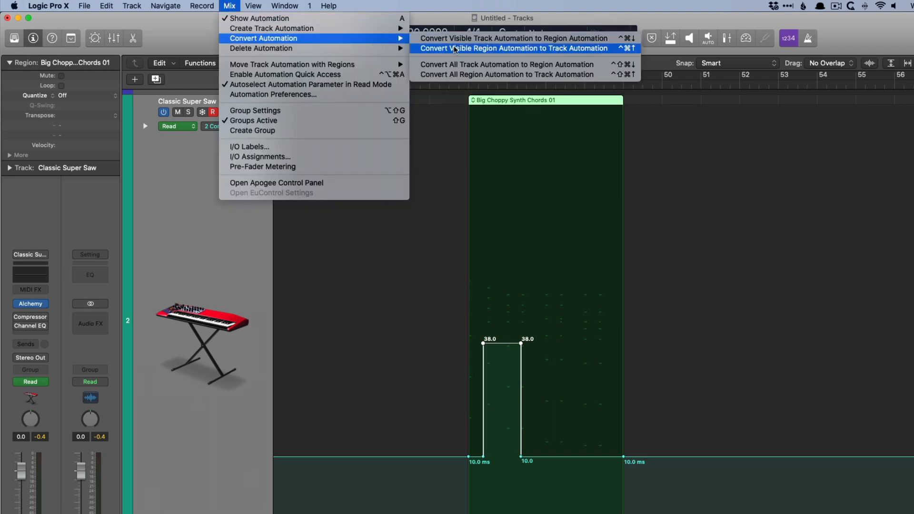
pyautogui.click(515, 48)
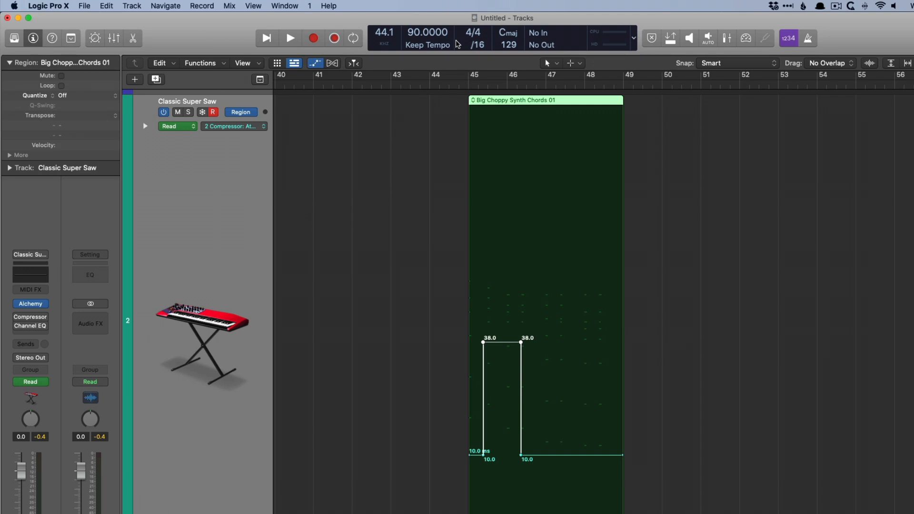
pyautogui.moveTo(360, 36)
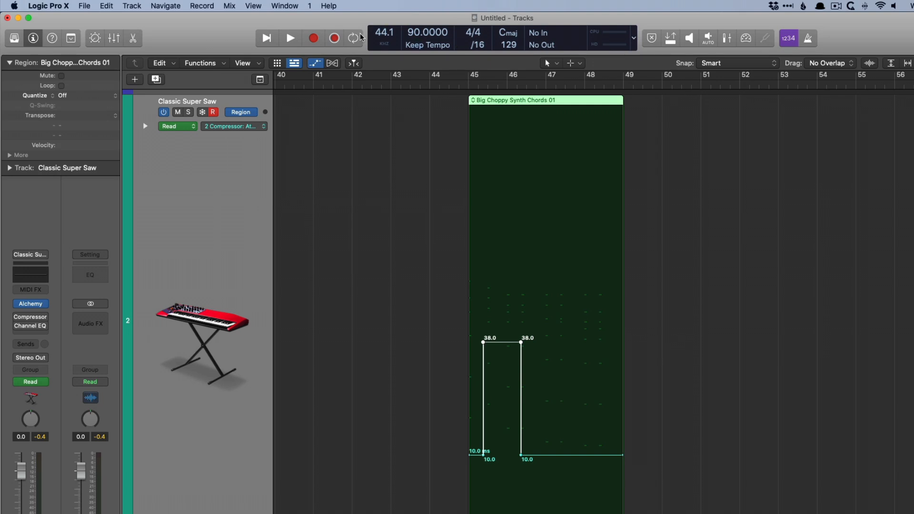
# - Convert Big Choppy Synth Chords' visible region automation to track automation via Mix > Convert Automation
pyautogui.click(233, 126)
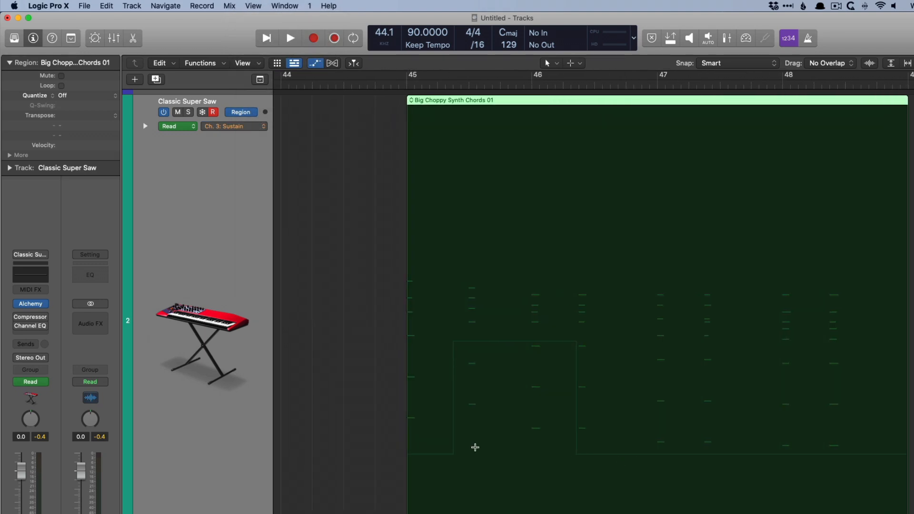
pyautogui.click(461, 432)
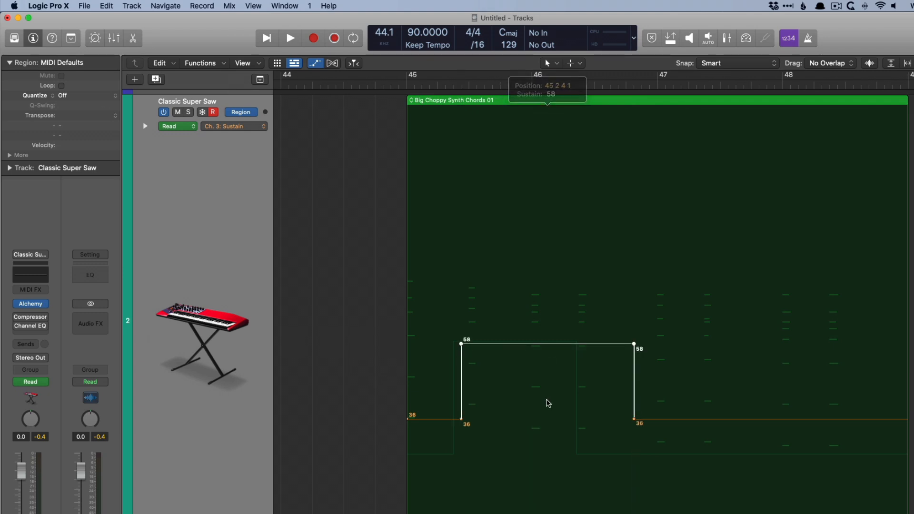
pyautogui.moveTo(553, 372)
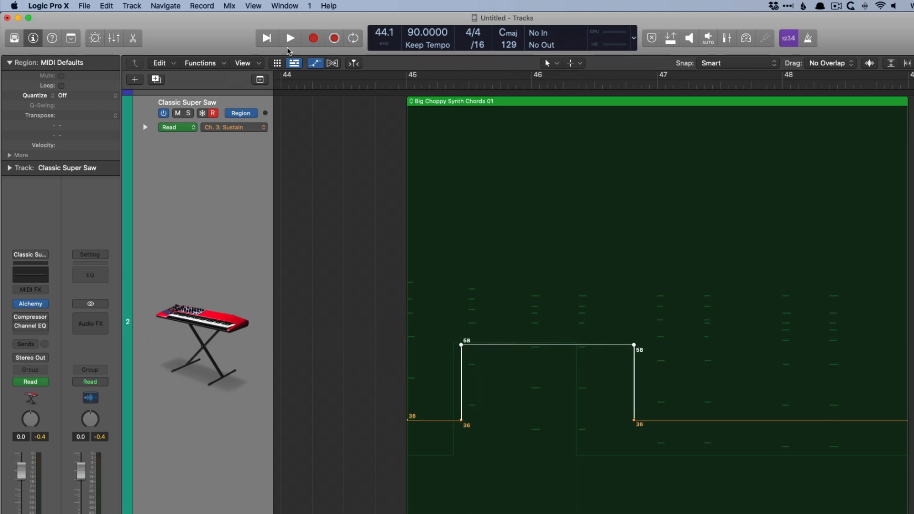
pyautogui.click(229, 5)
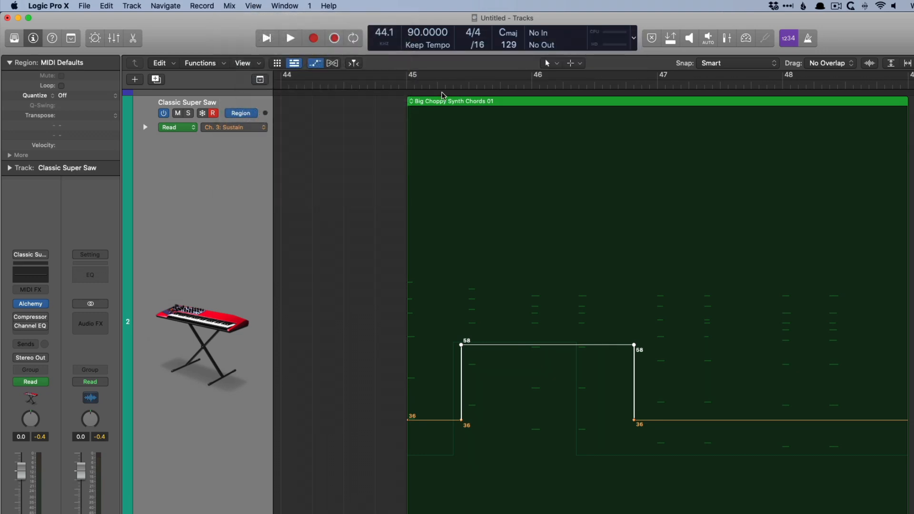
pyautogui.click(229, 6)
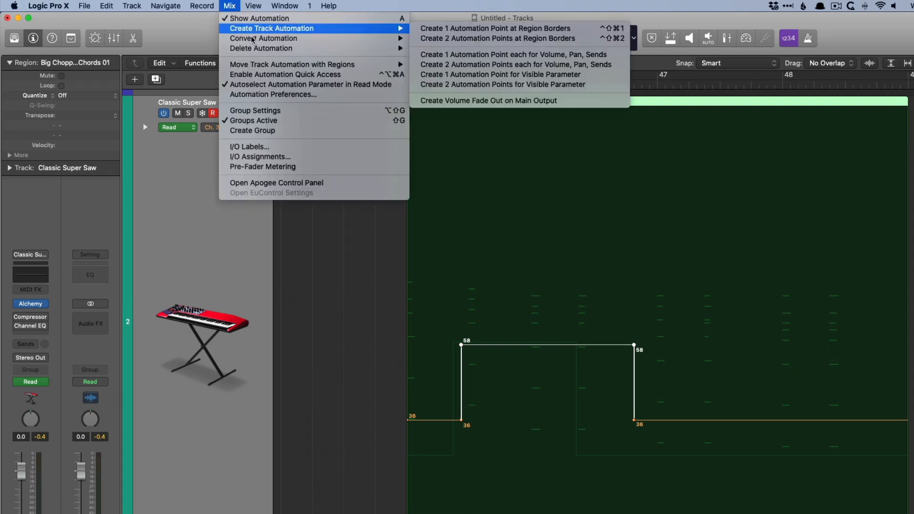
pyautogui.moveTo(263, 38)
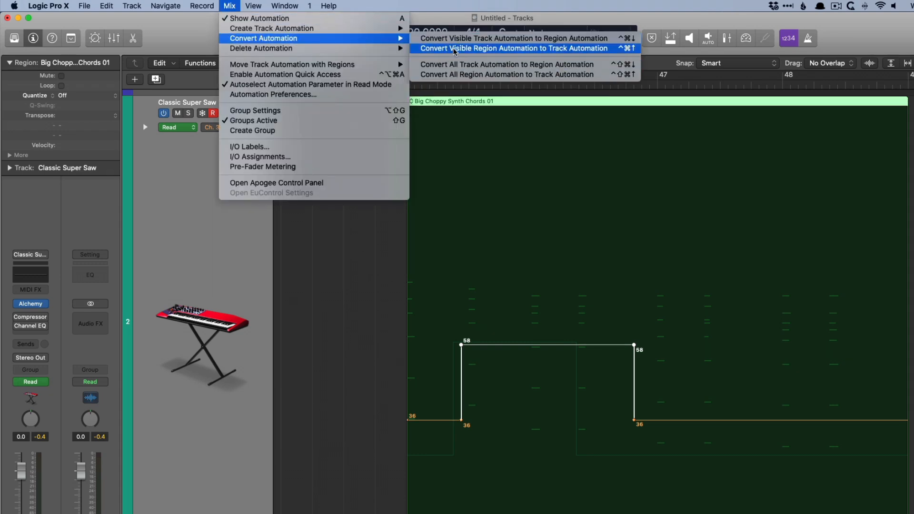
pyautogui.click(514, 49)
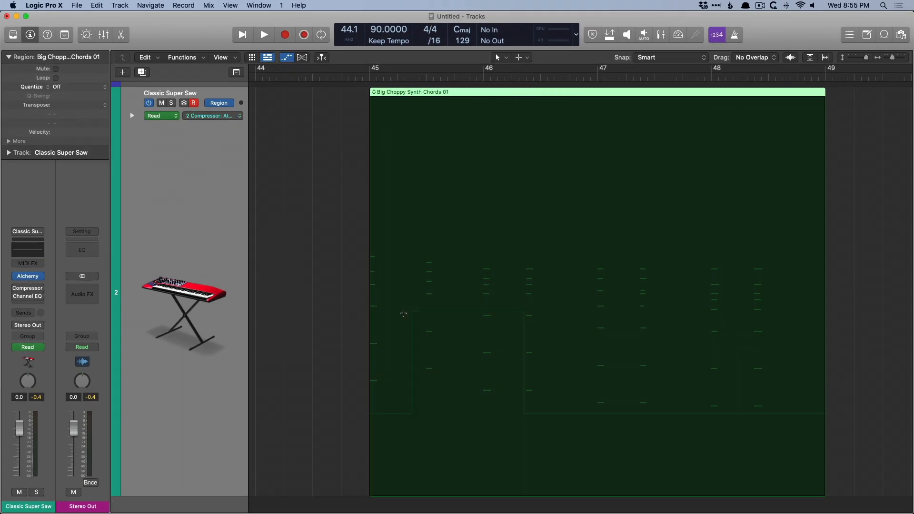
# - Set Classic Super Saw's automation mode to Track and autoselect Volume from its fader
pyautogui.click(223, 102)
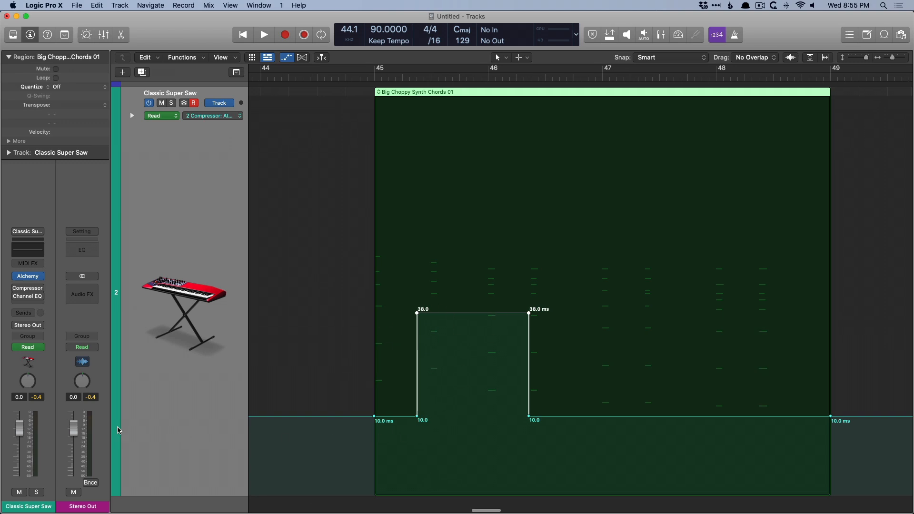
pyautogui.click(211, 115)
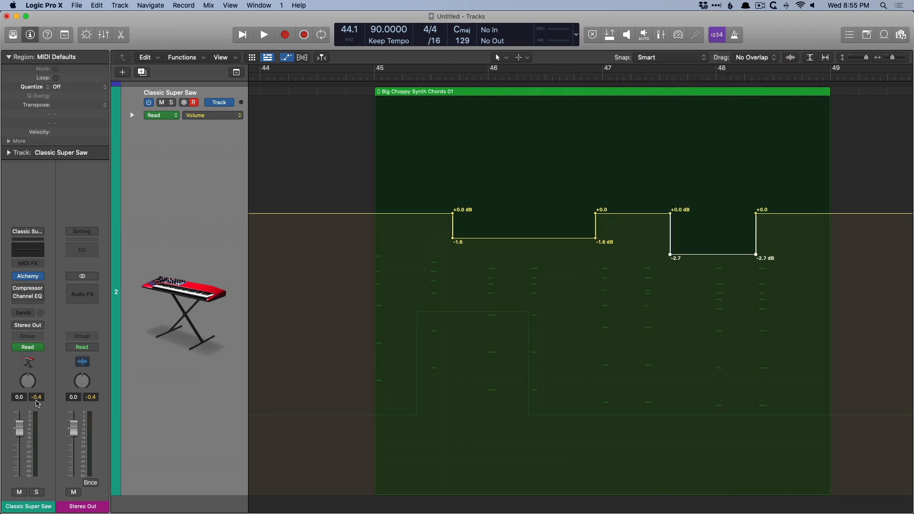
pyautogui.click(211, 115)
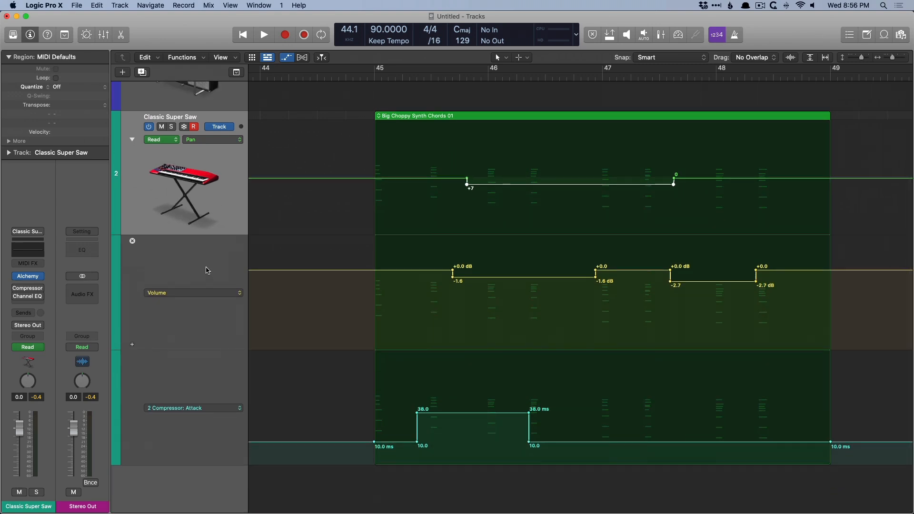
pyautogui.moveTo(211, 272)
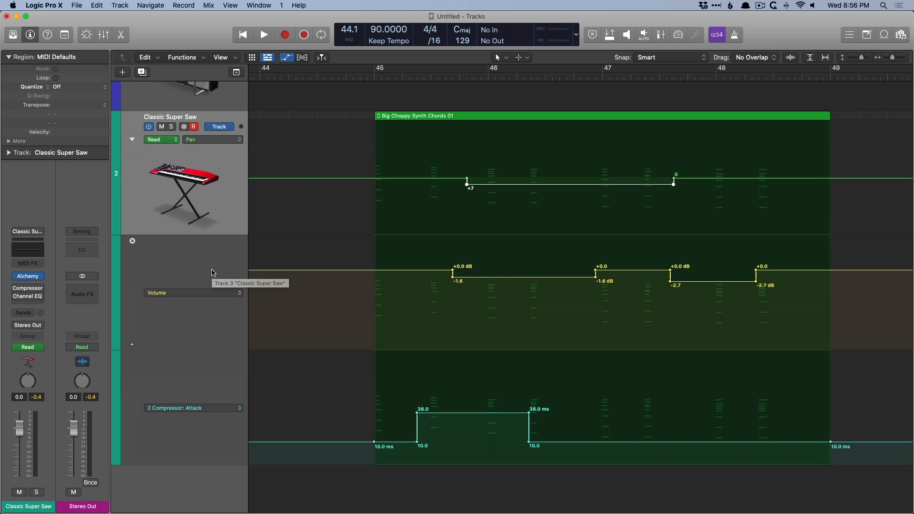
pyautogui.moveTo(194, 382)
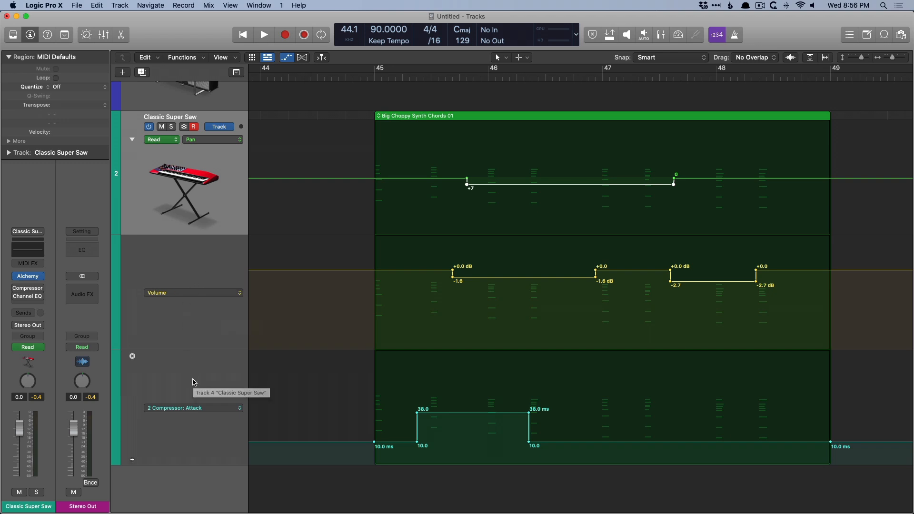
pyautogui.moveTo(483, 275)
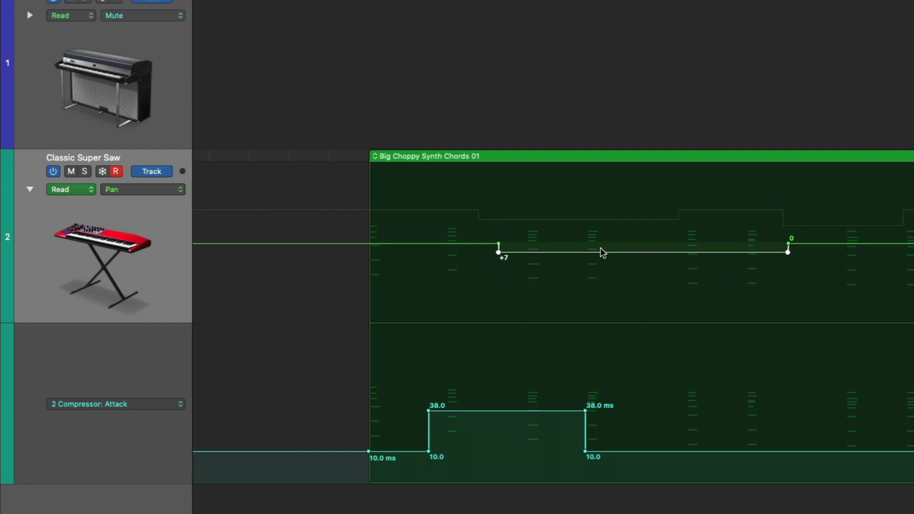
# - Close the empty Mute sub-lane, leaving Pan, Compressor Attack and Volume lanes
pyautogui.scroll(-3)
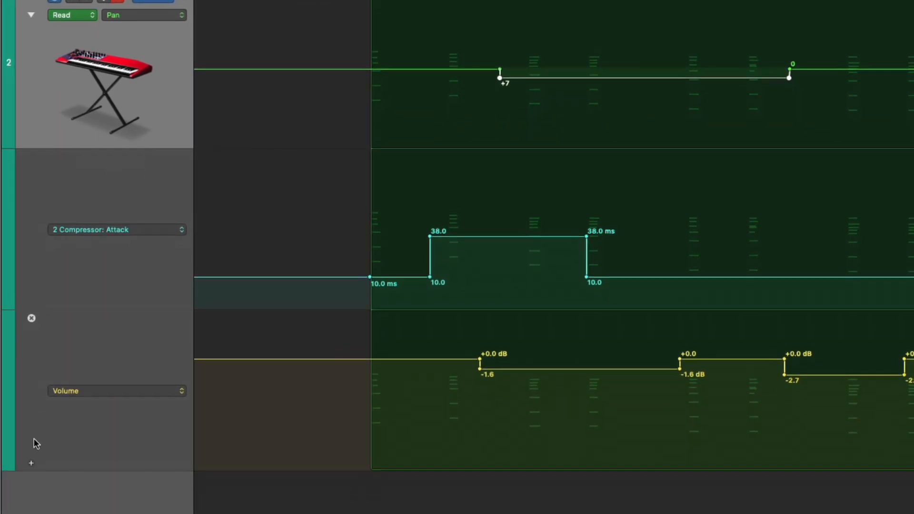
pyautogui.scroll(-3)
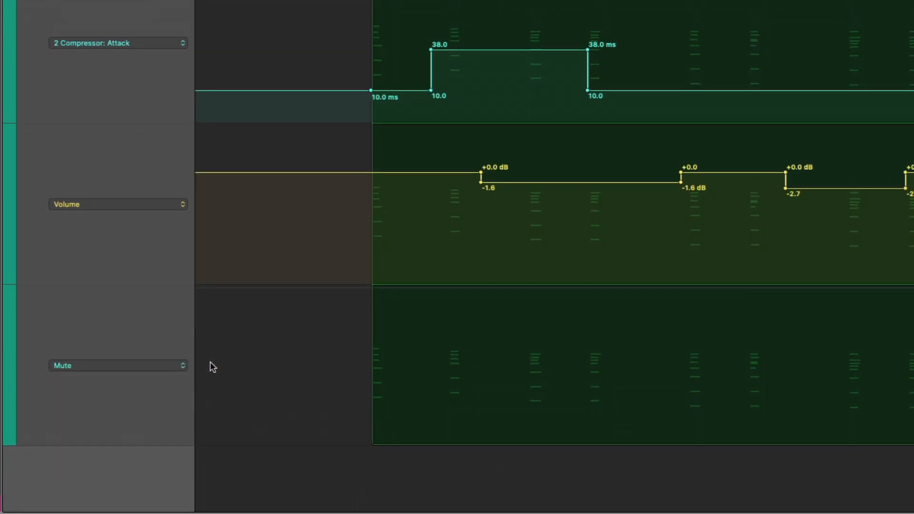
pyautogui.click(117, 365)
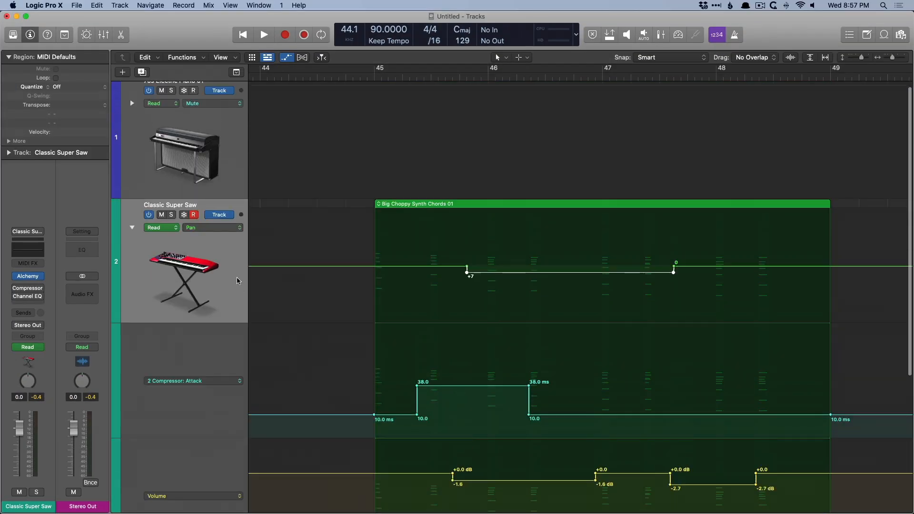
pyautogui.moveTo(236, 280)
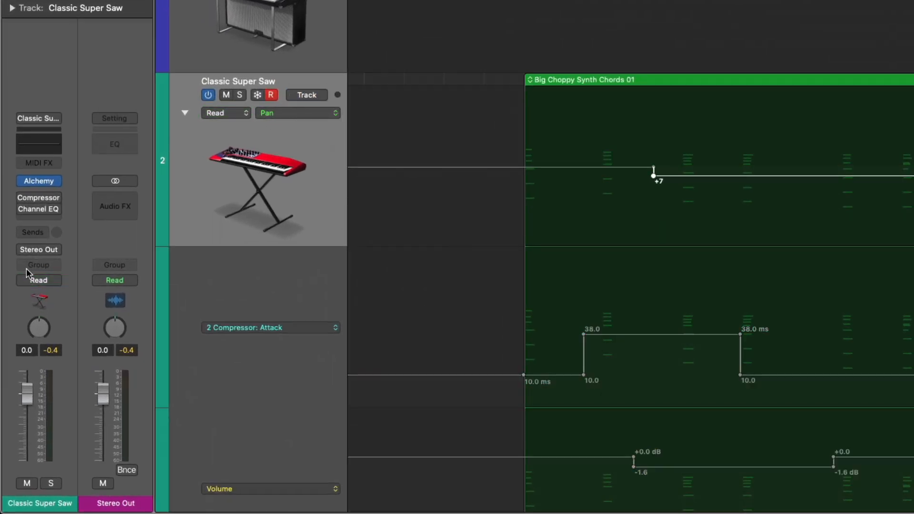
pyautogui.click(39, 281)
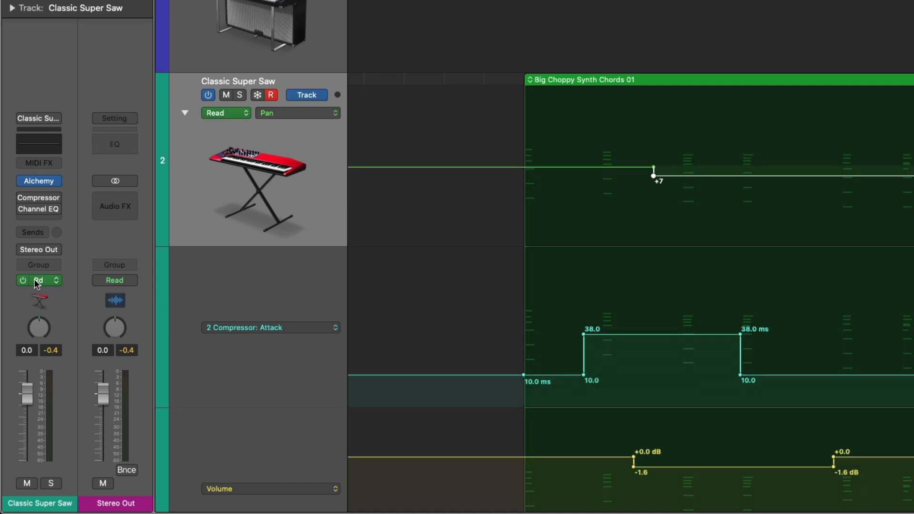
pyautogui.click(22, 281)
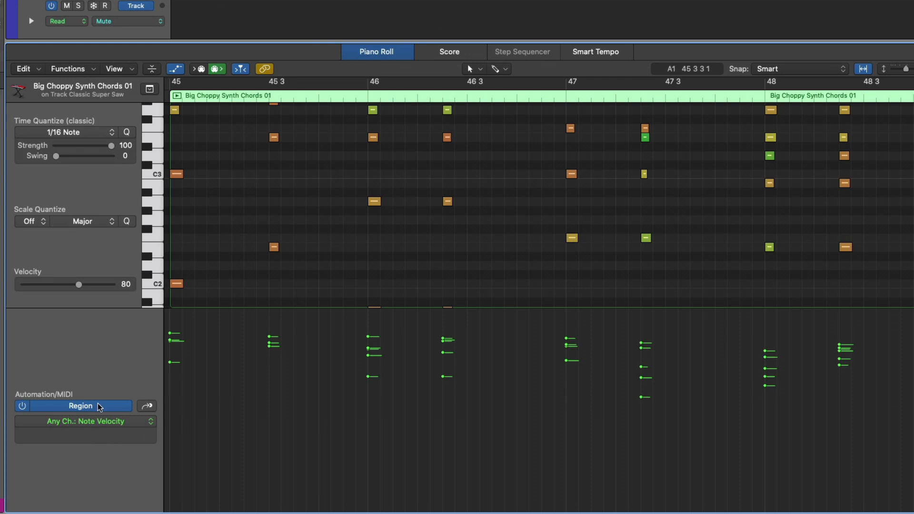
# - Set the Piano Roll automation area to Track and display a used parameter
pyautogui.click(80, 406)
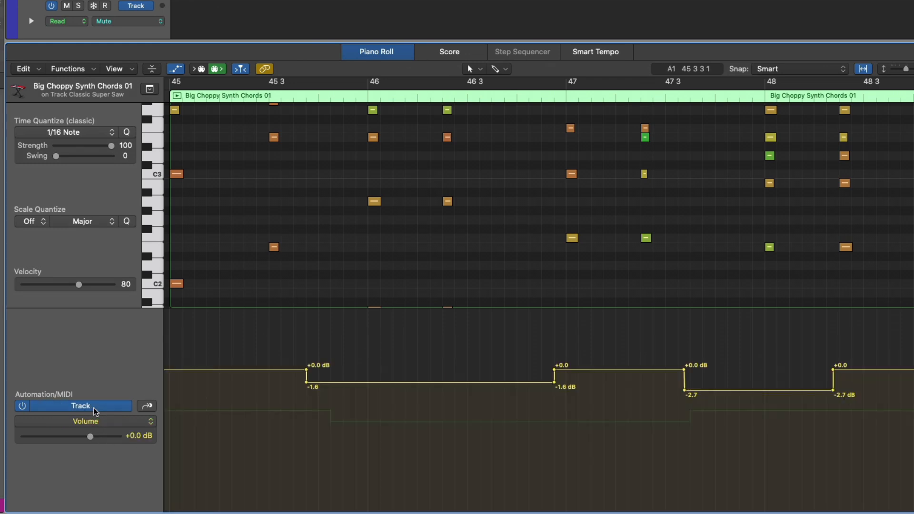
pyautogui.click(85, 421)
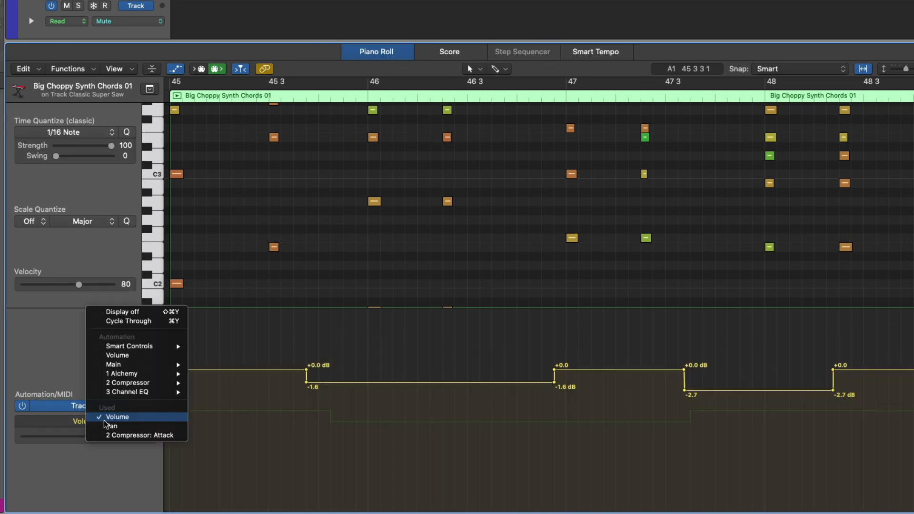
pyautogui.click(117, 416)
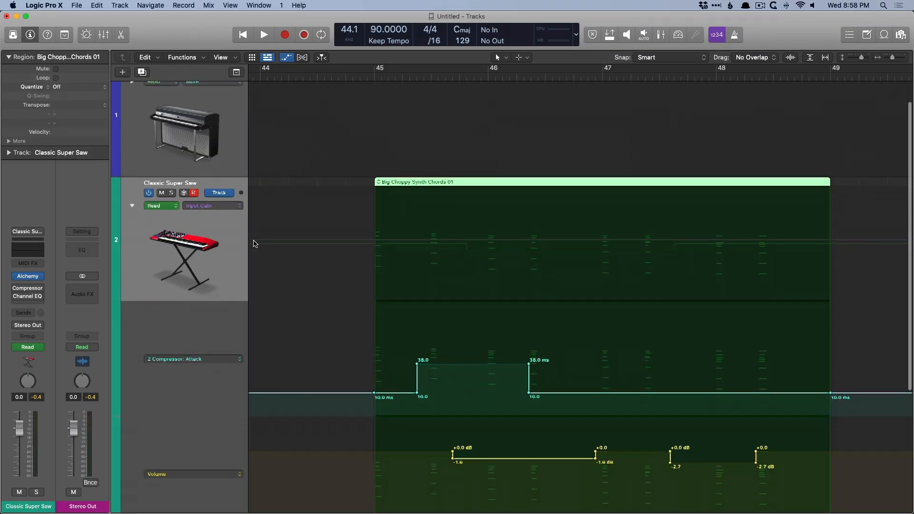
# - Collapse Classic Super Saw's sub-lanes and trim its volume automation down to about -15 to -18 dB
pyautogui.scroll(-3)
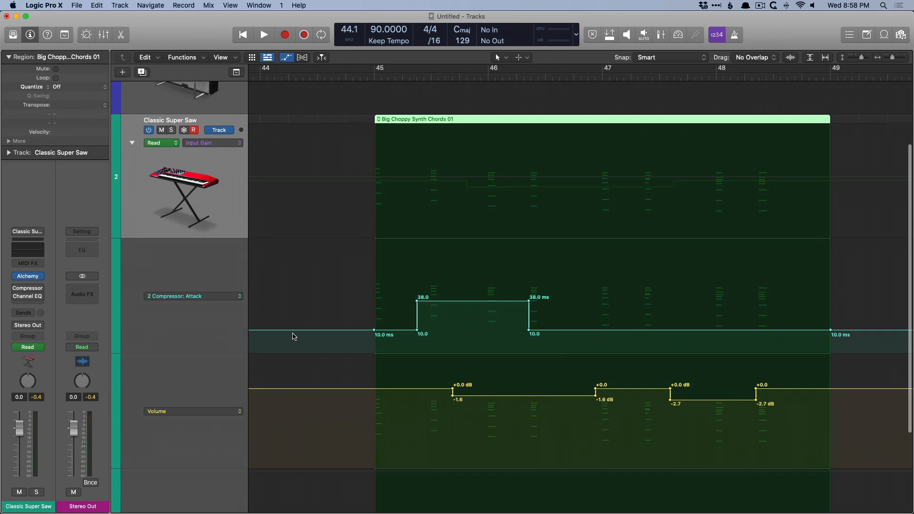
pyautogui.scroll(-3)
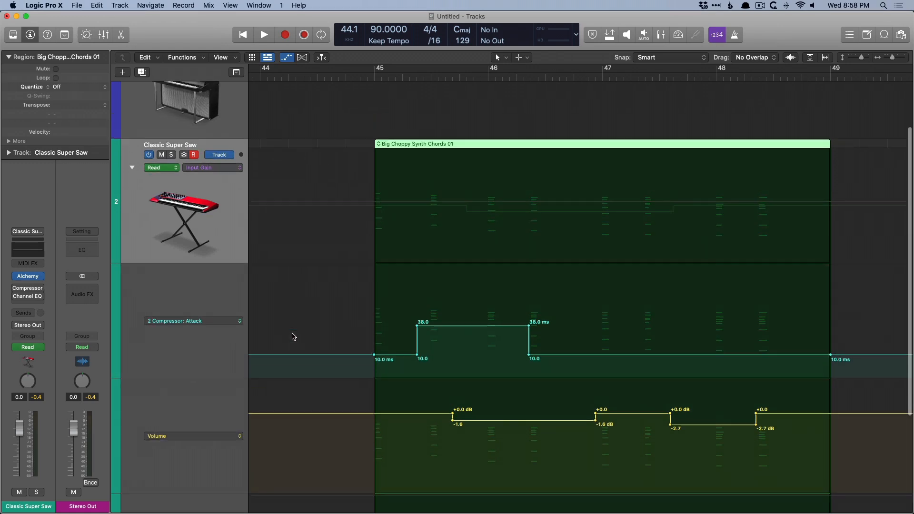
pyautogui.click(212, 167)
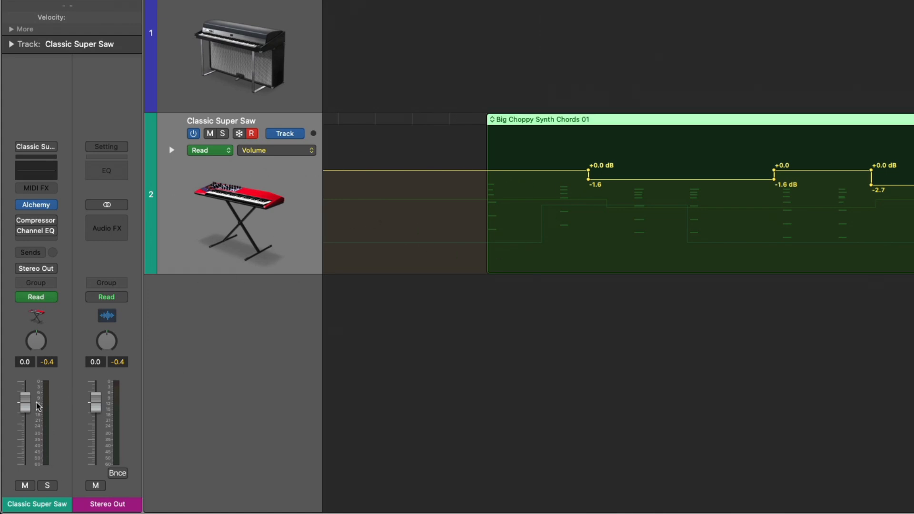
pyautogui.moveTo(32, 406)
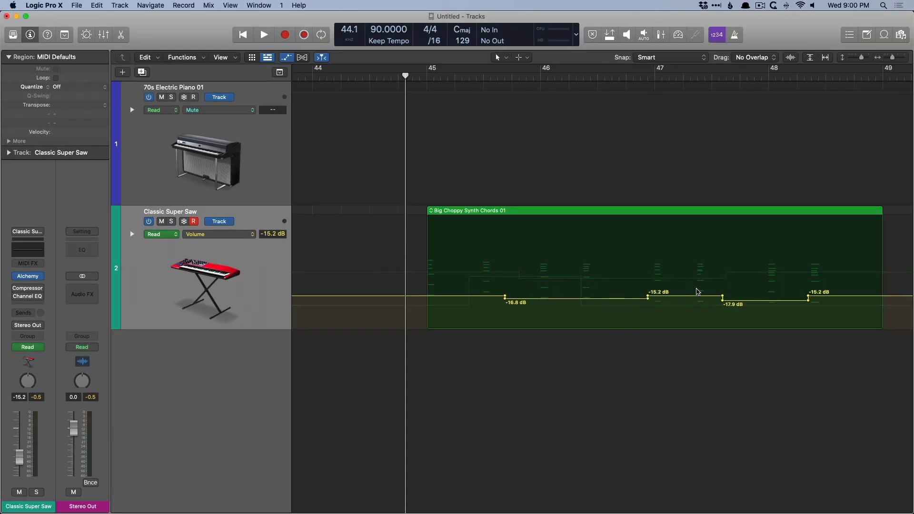
pyautogui.moveTo(675, 291)
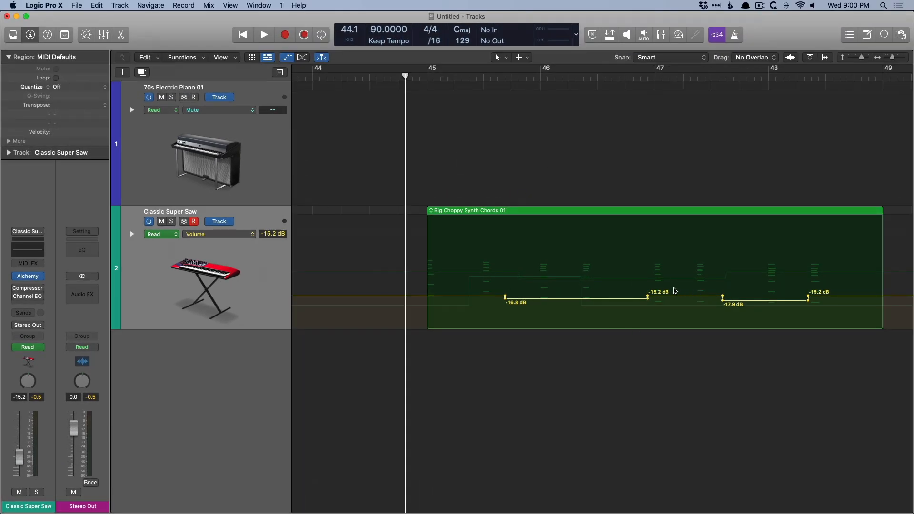